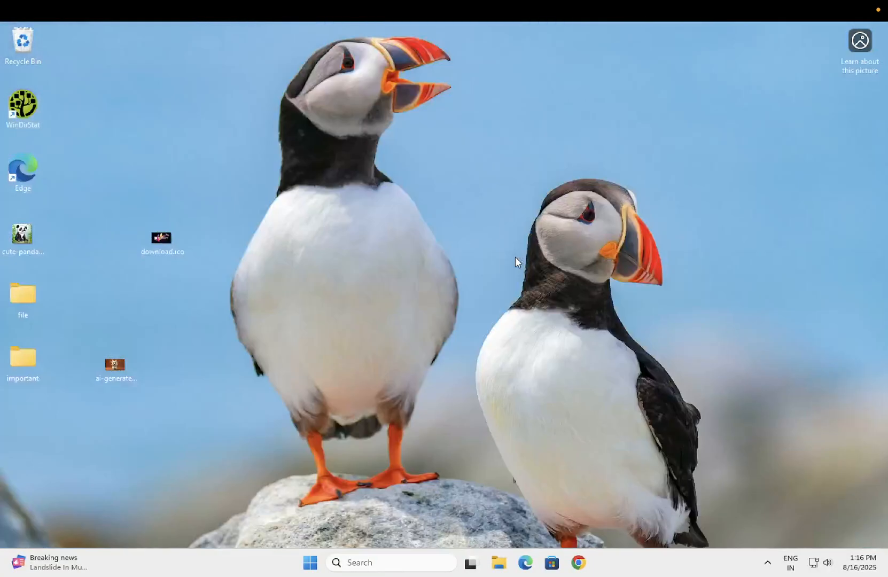
mouse_move(510, 287)
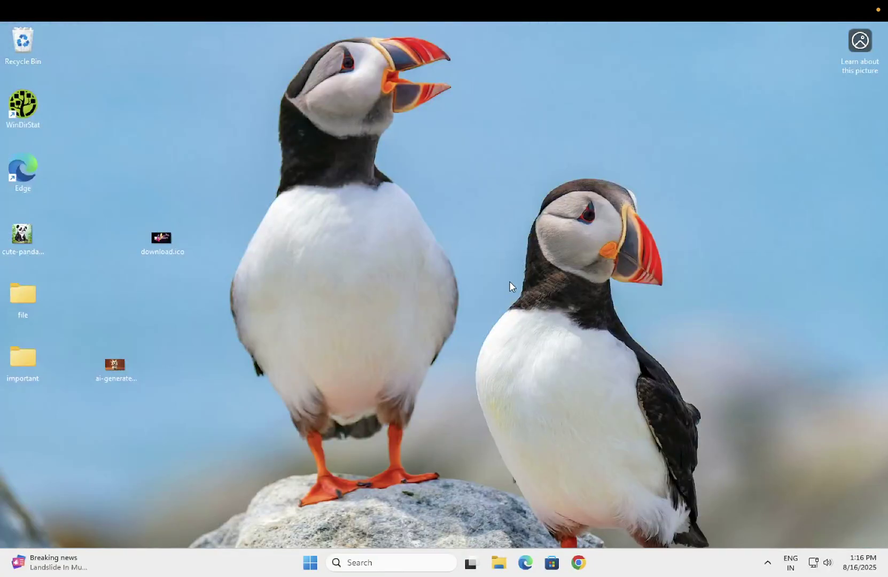
mouse_move(479, 337)
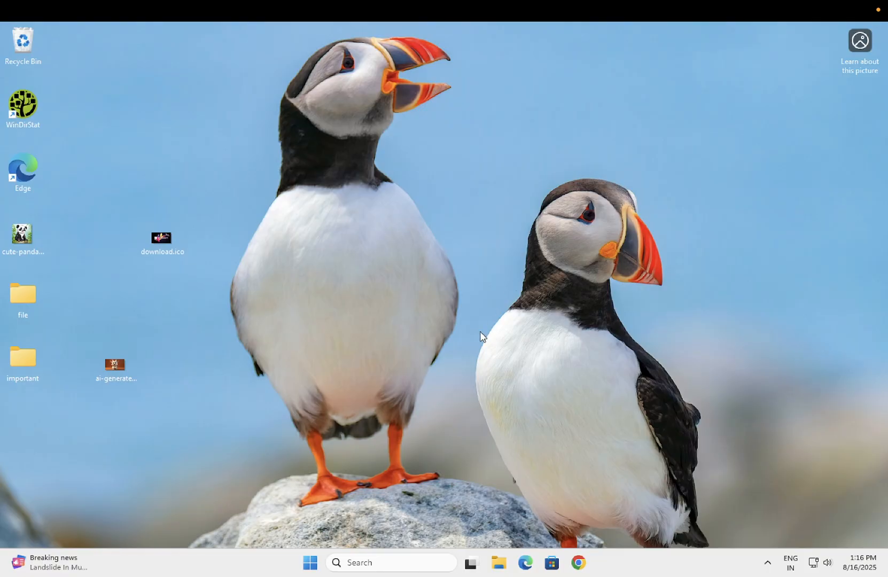
mouse_move(459, 323)
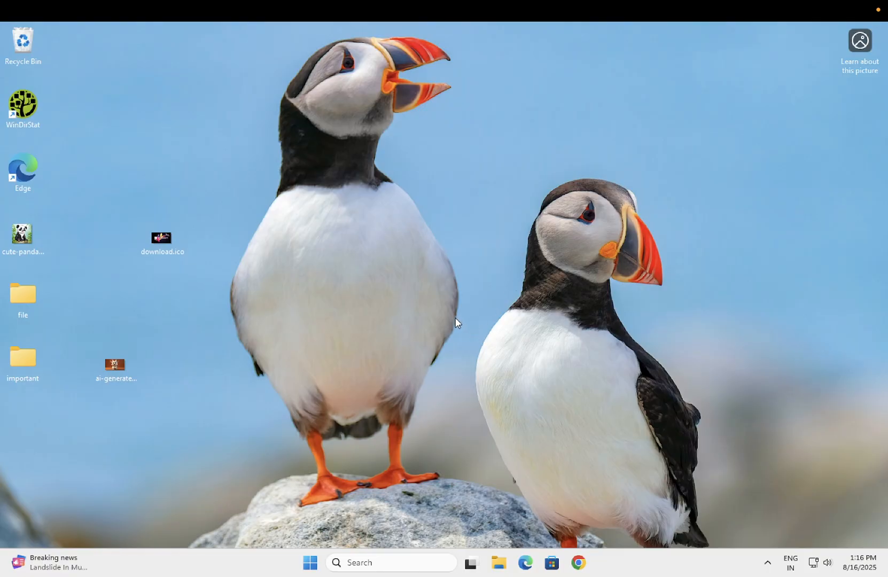
mouse_move(451, 402)
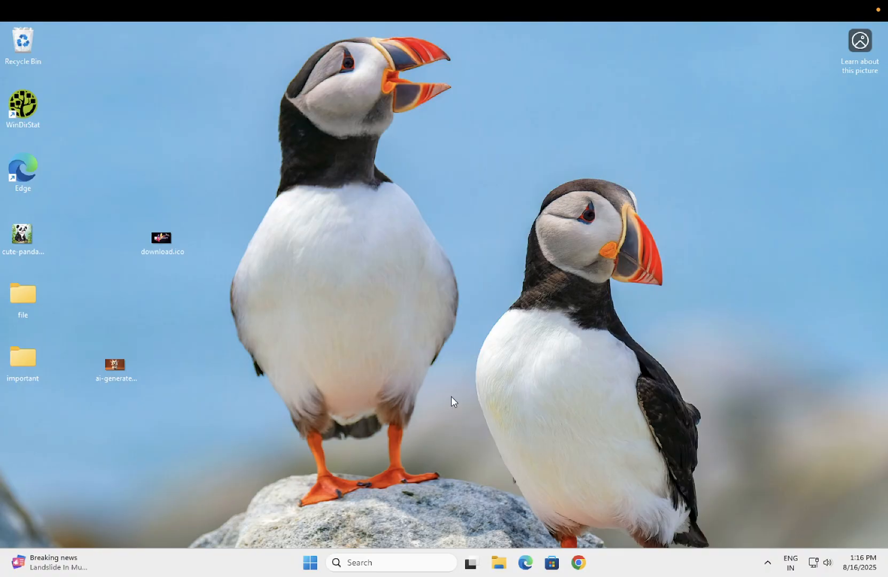
mouse_move(389, 528)
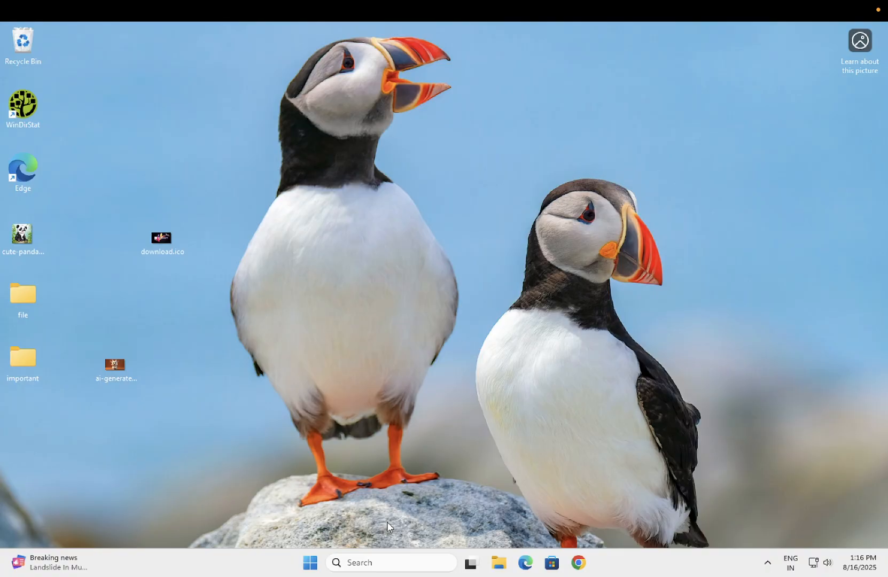
mouse_move(390, 531)
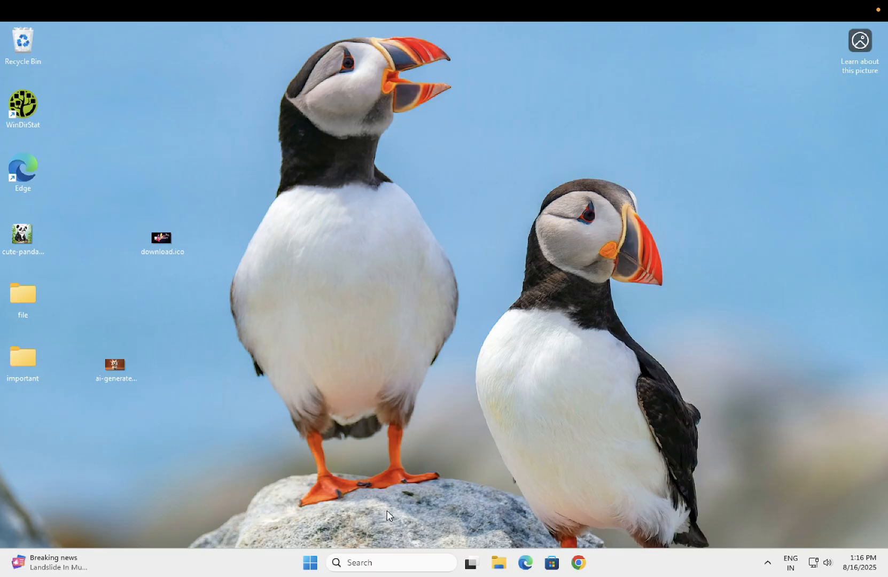
mouse_move(380, 483)
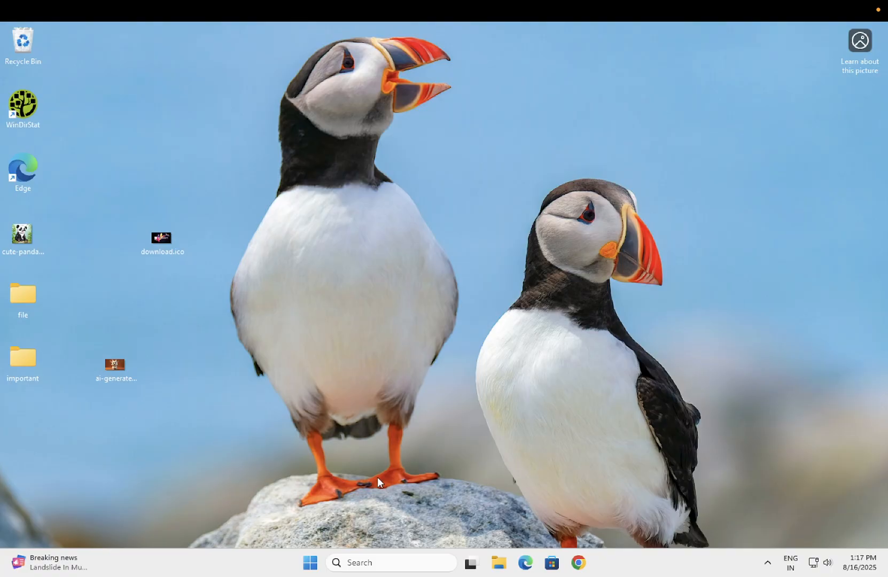
mouse_move(385, 436)
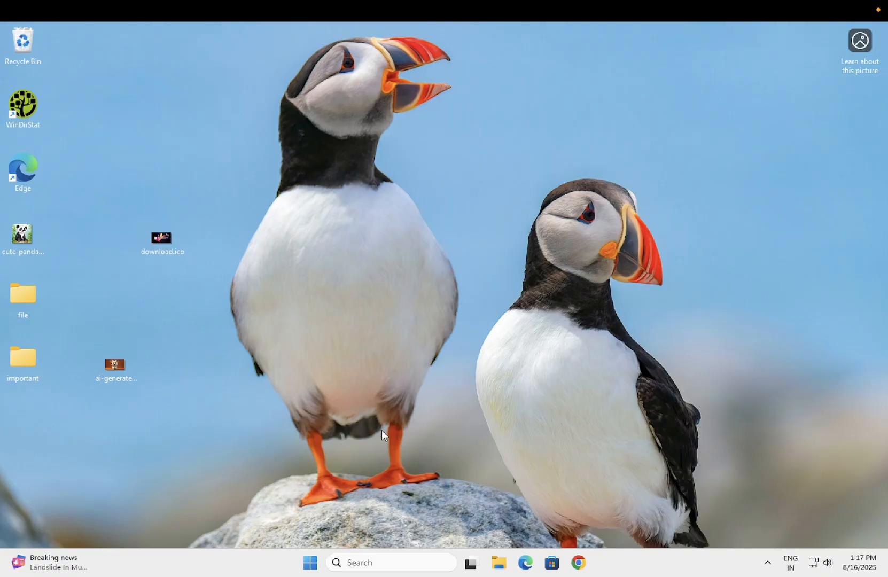
- Open Command Prompt as administrator and run 'sfc /scannow'
left_click(374, 562)
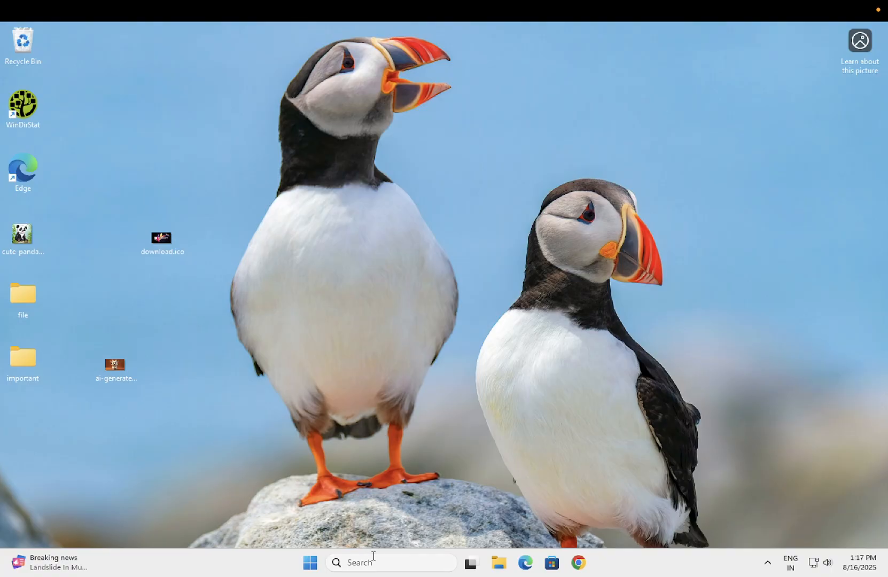
type("cmd")
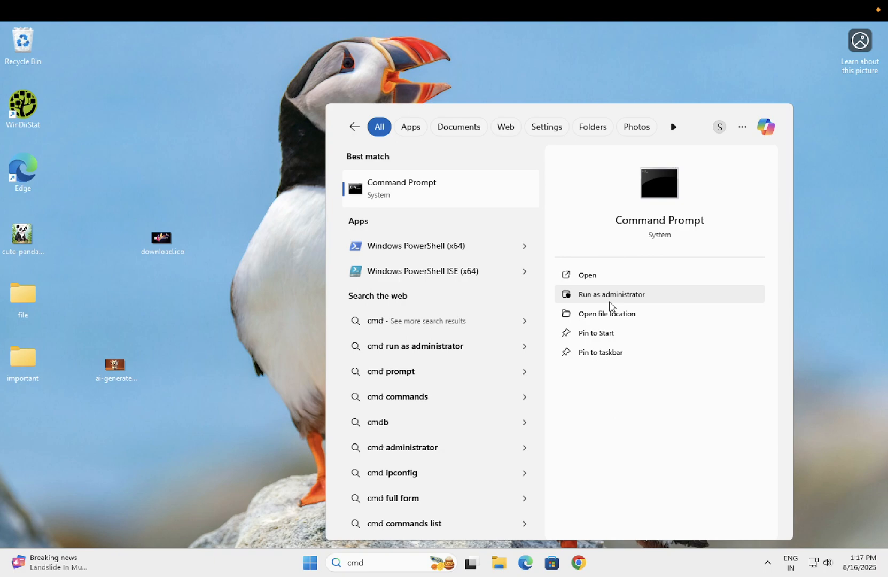
left_click(611, 293)
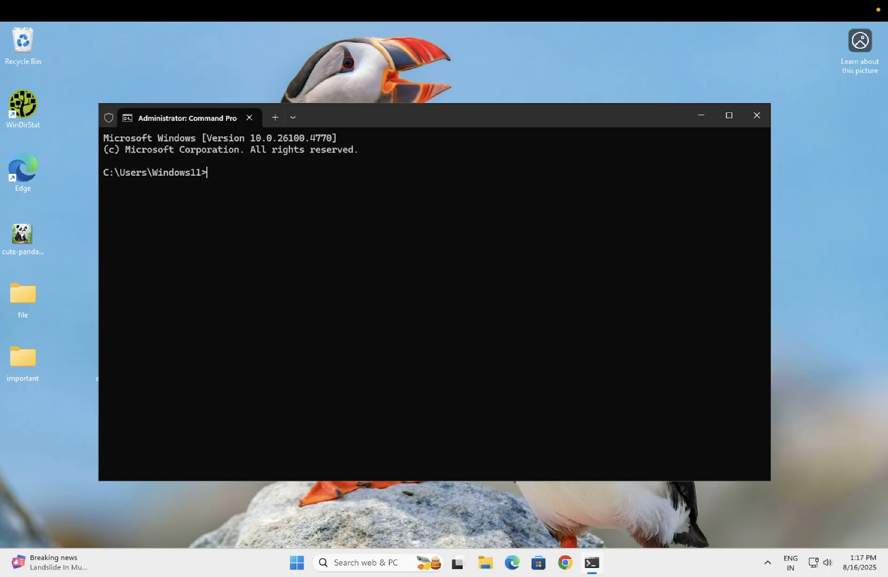
type("sfc /")
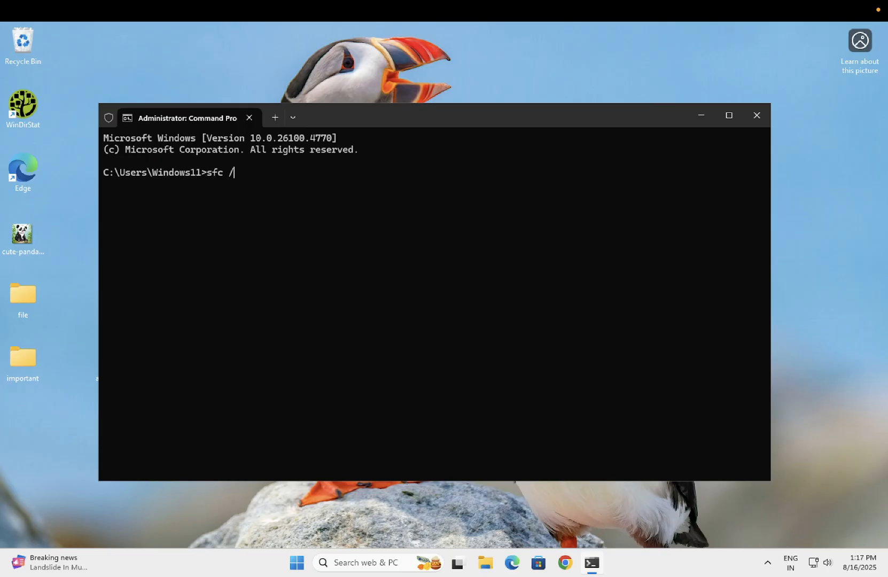
type("scann")
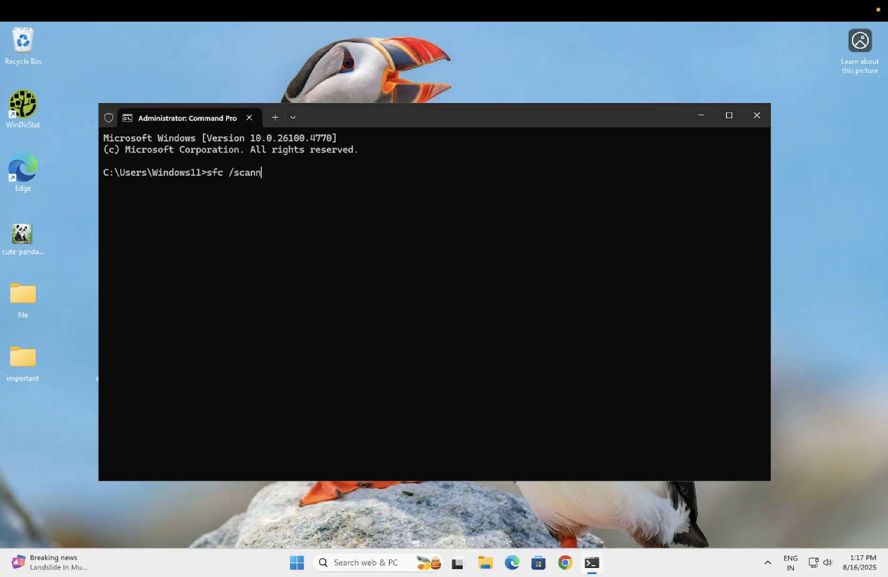
type("ow")
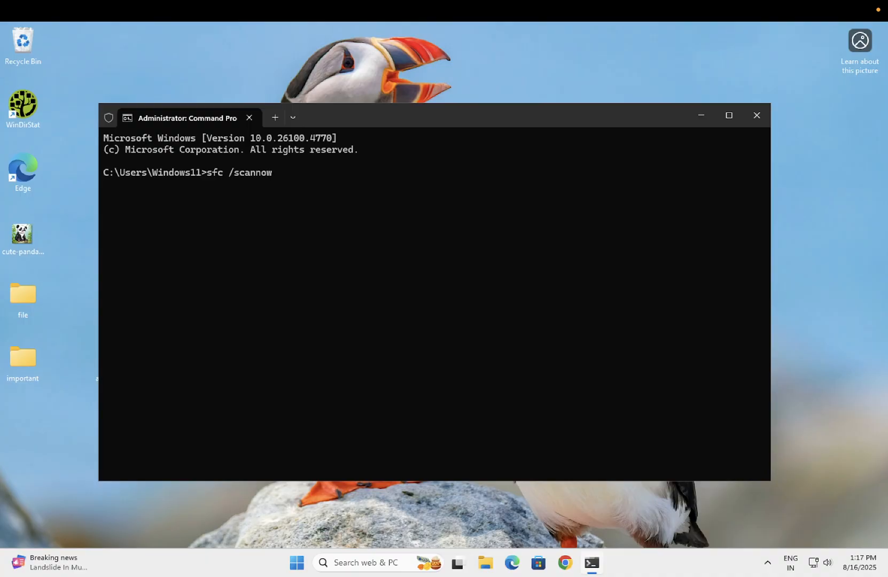
key("Enter")
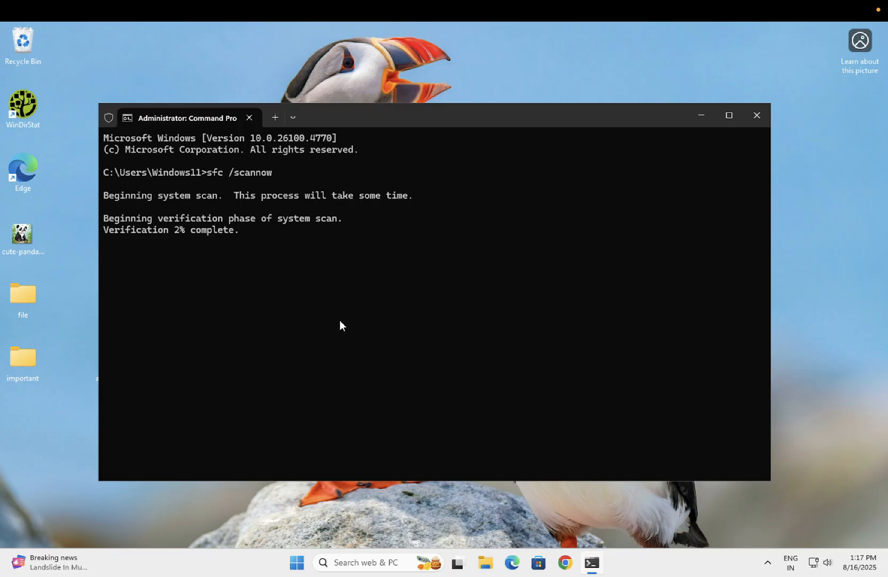
mouse_move(261, 301)
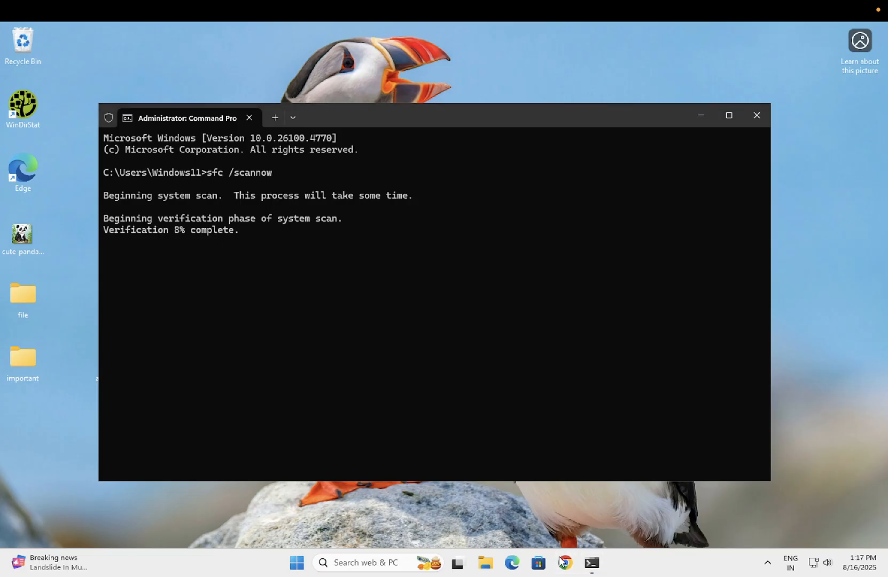
- Search Chrome for 'dism /online /cleanup-image /restorehealth' and select the query text
left_click(566, 563)
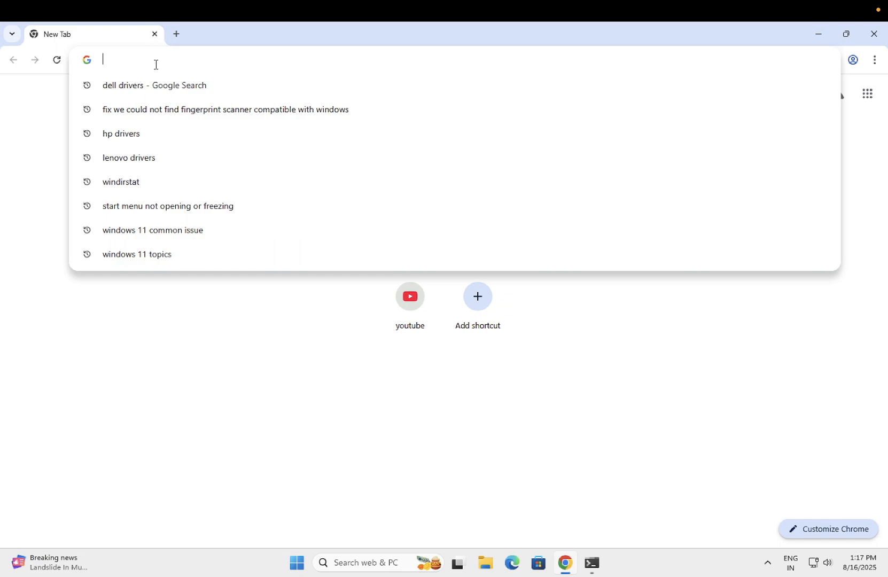
type("dism")
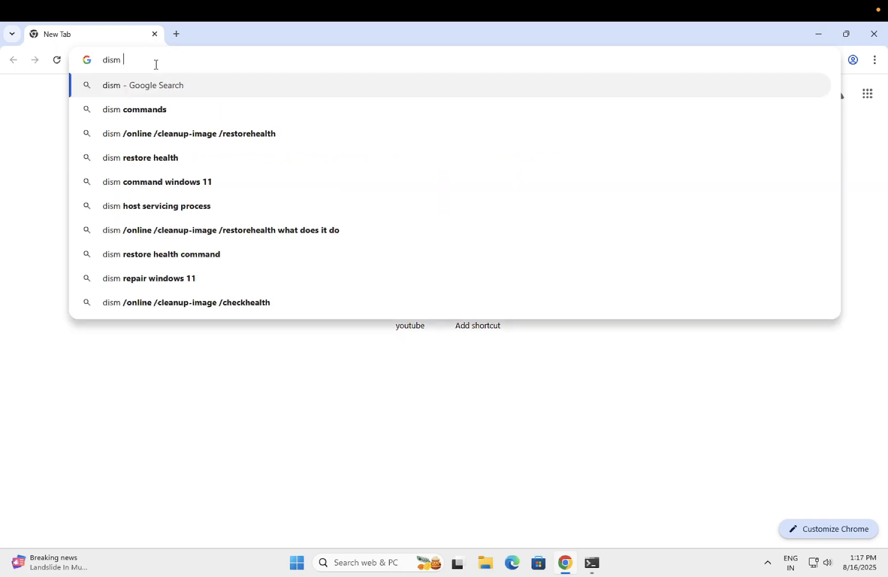
left_click(189, 133)
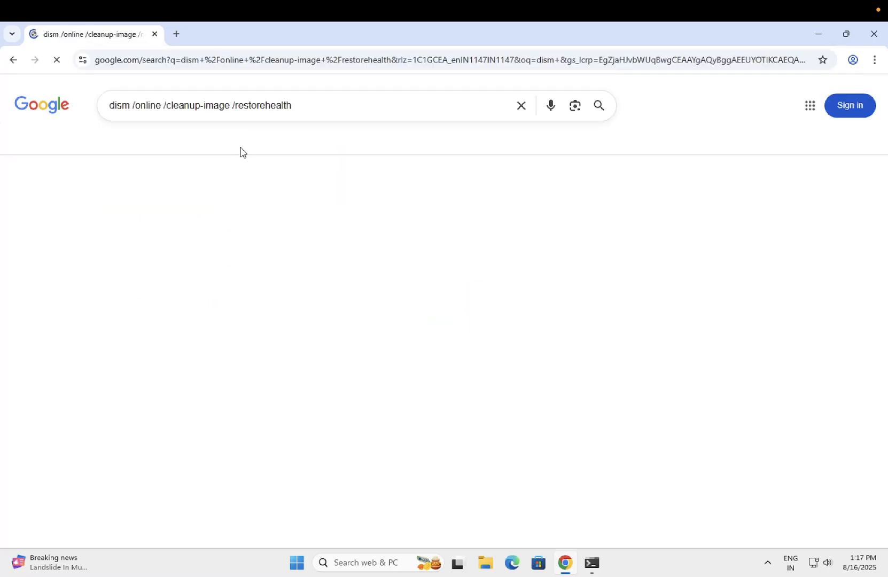
key("Enter")
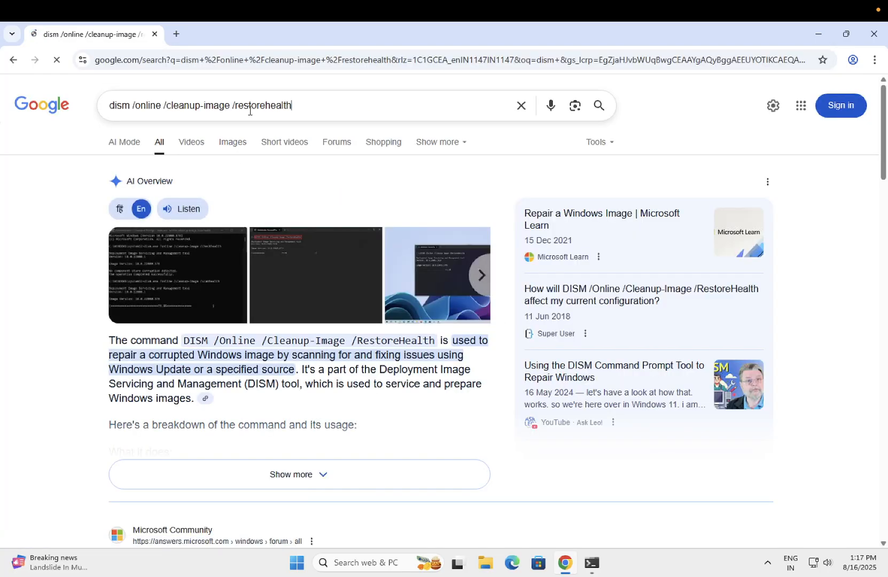
triple_click(197, 105)
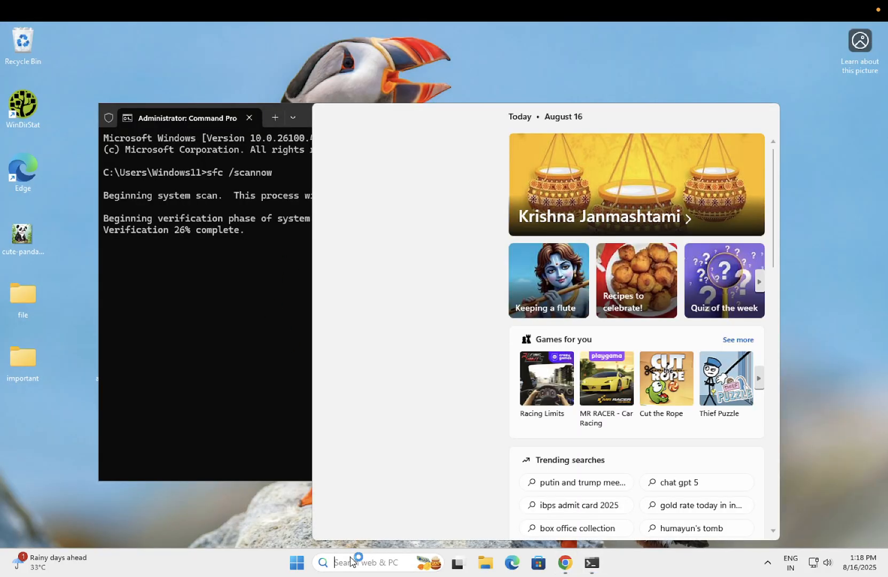
- Search Windows for 'cmd' to find Command Prompt
type("cmd")
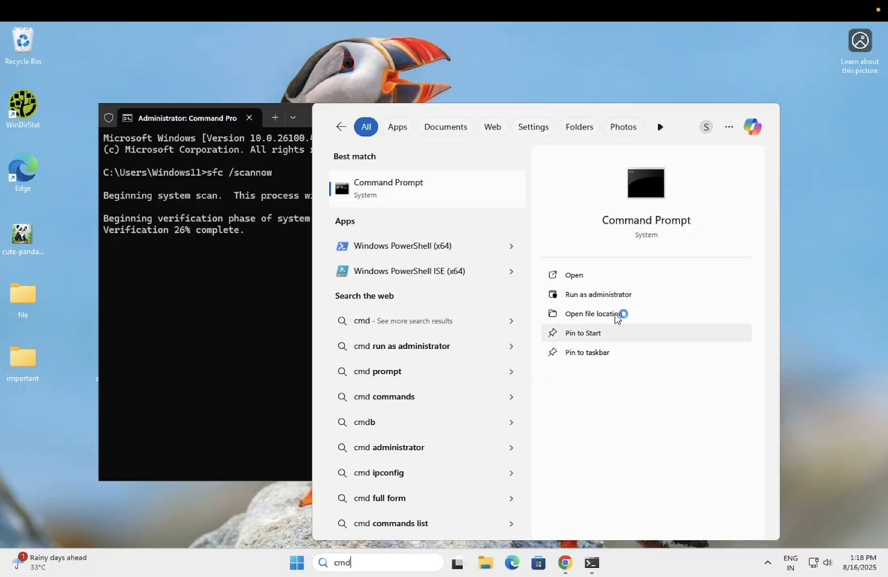
mouse_move(608, 294)
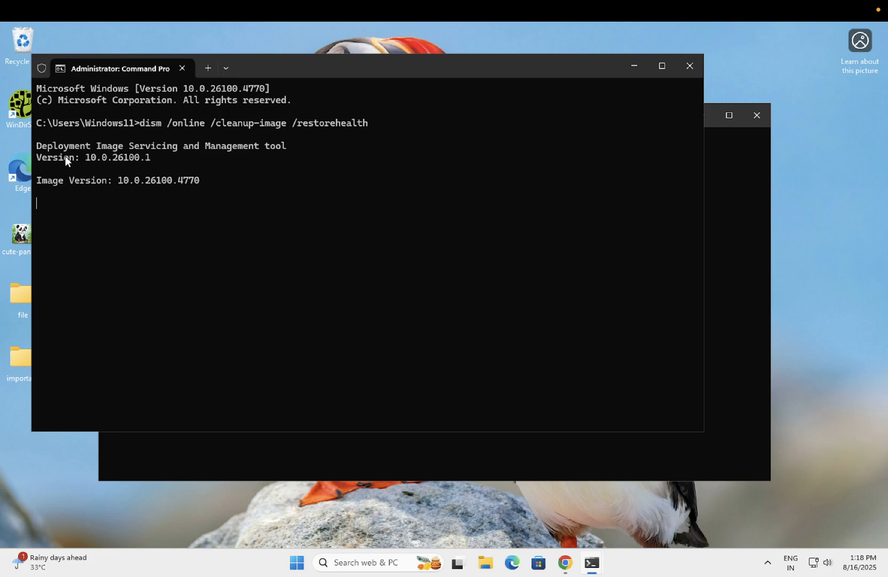
mouse_move(241, 158)
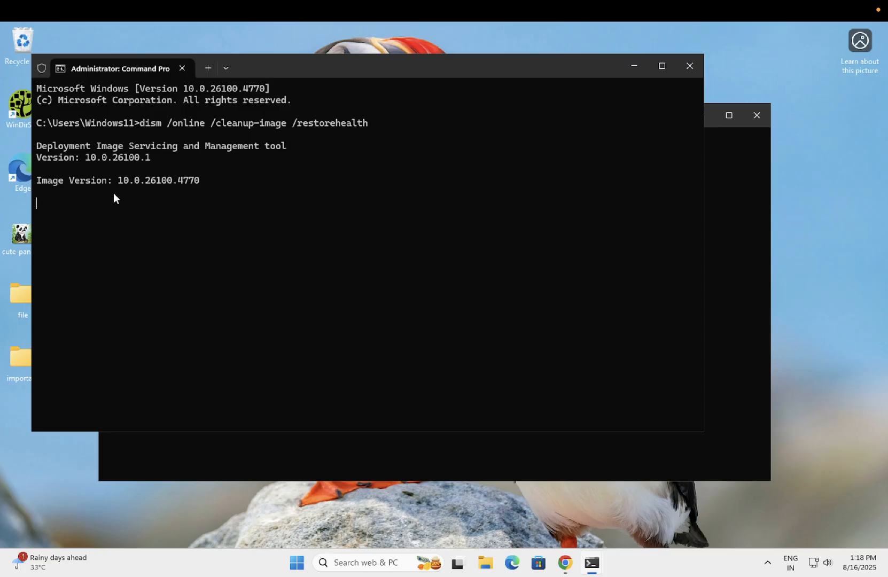
mouse_move(133, 190)
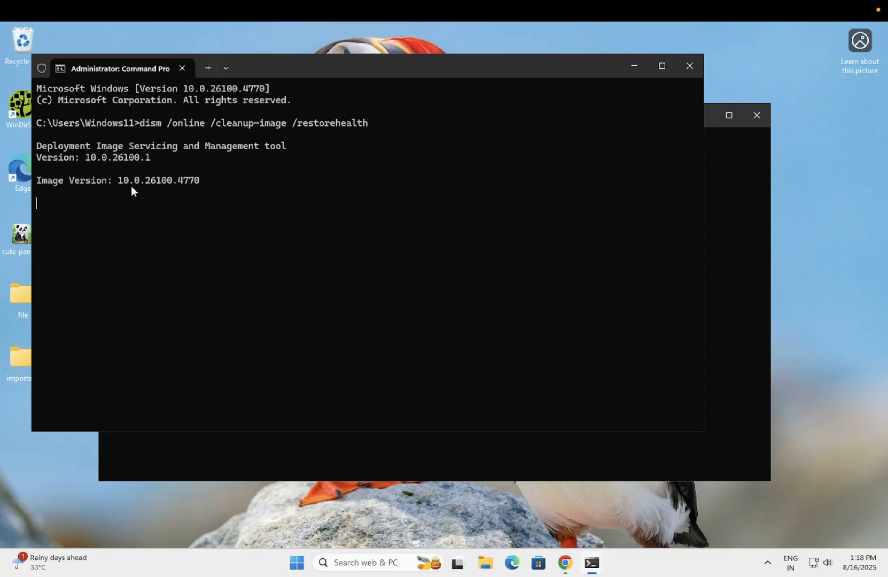
mouse_move(381, 379)
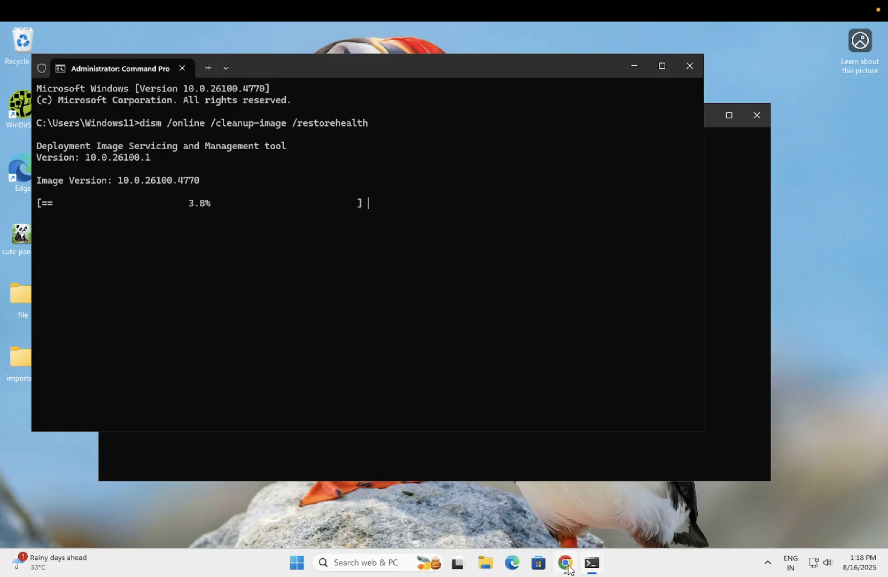
- Check the DISM search results, then minimise the Command Prompt window
left_click(564, 562)
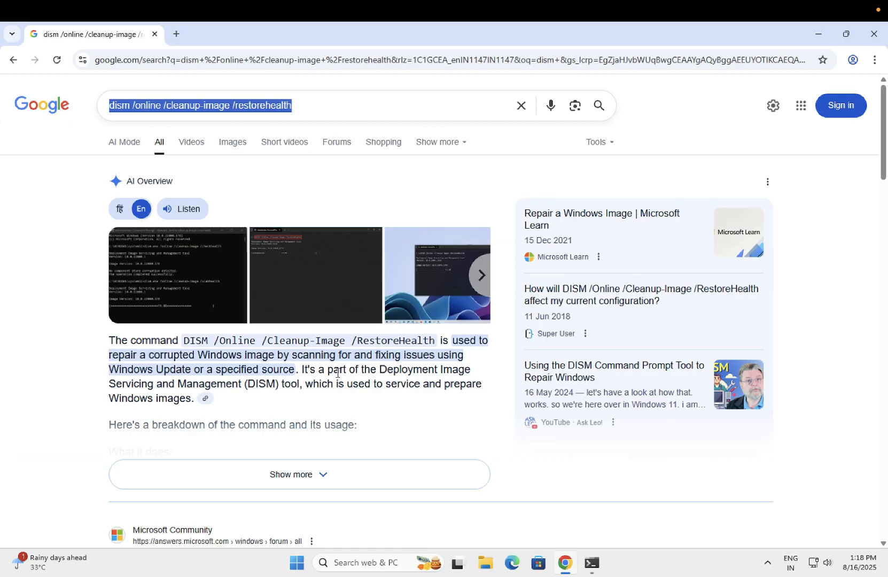
mouse_move(811, 49)
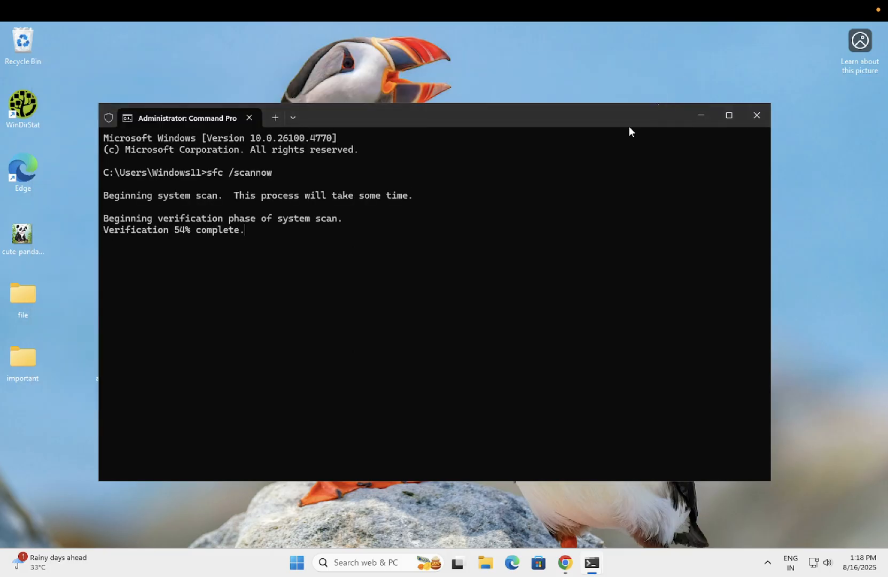
mouse_move(351, 219)
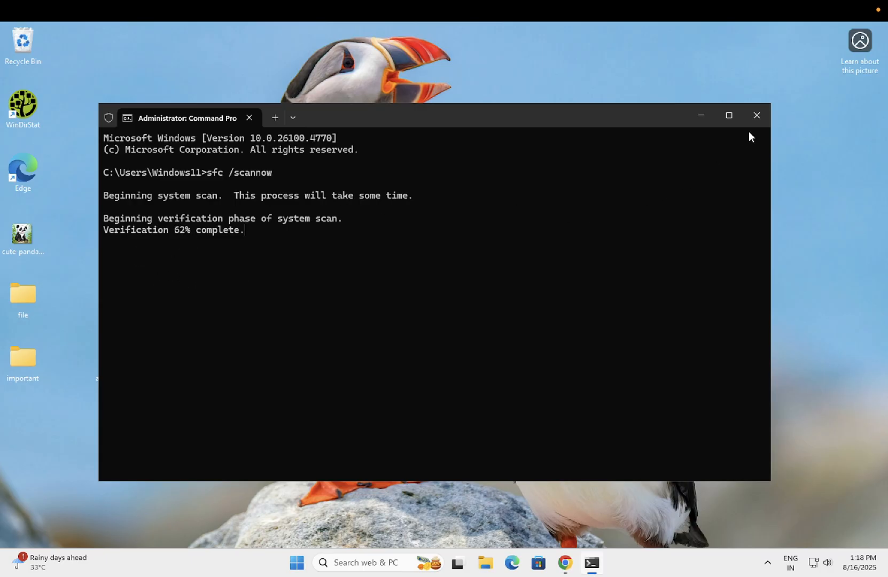
left_click(756, 115)
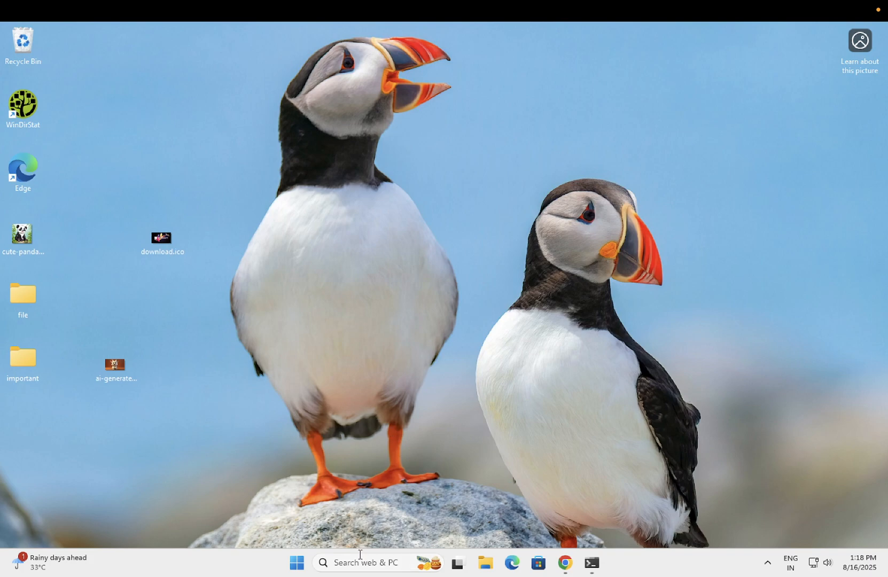
- Search 'add or remove programs' and sort Installed apps by Date installed
type("add")
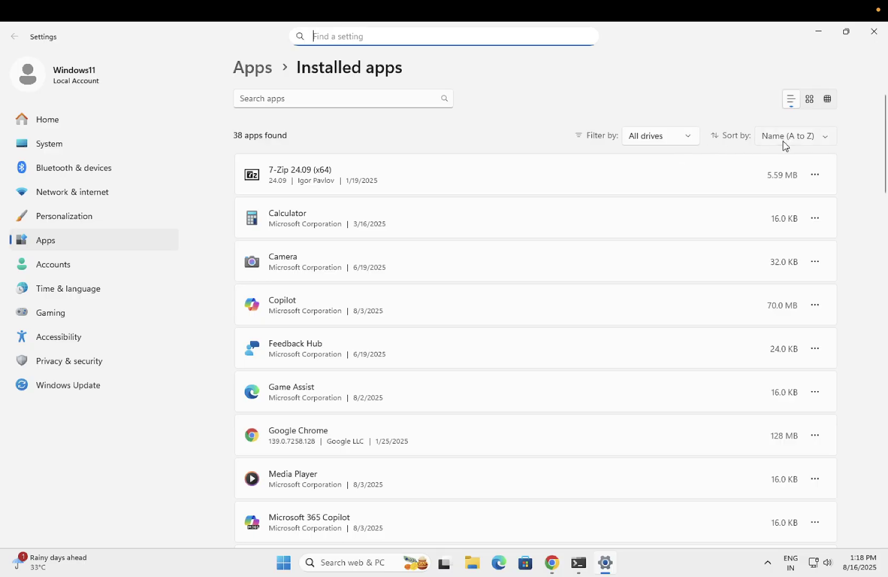
left_click(794, 135)
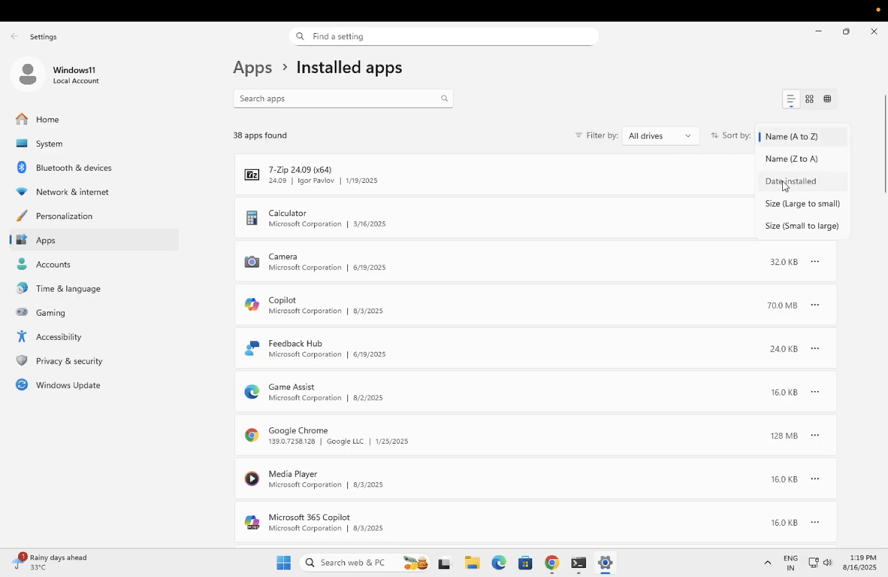
left_click(791, 181)
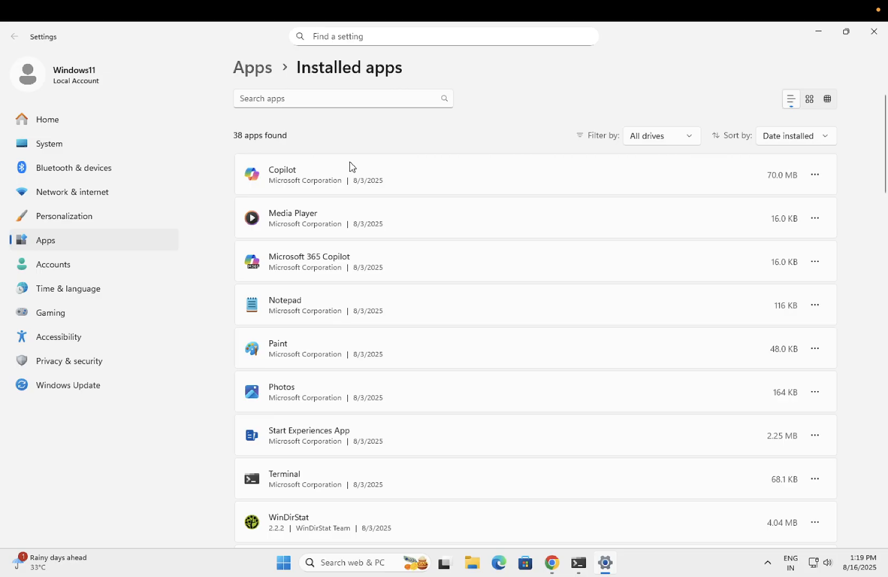
mouse_move(365, 175)
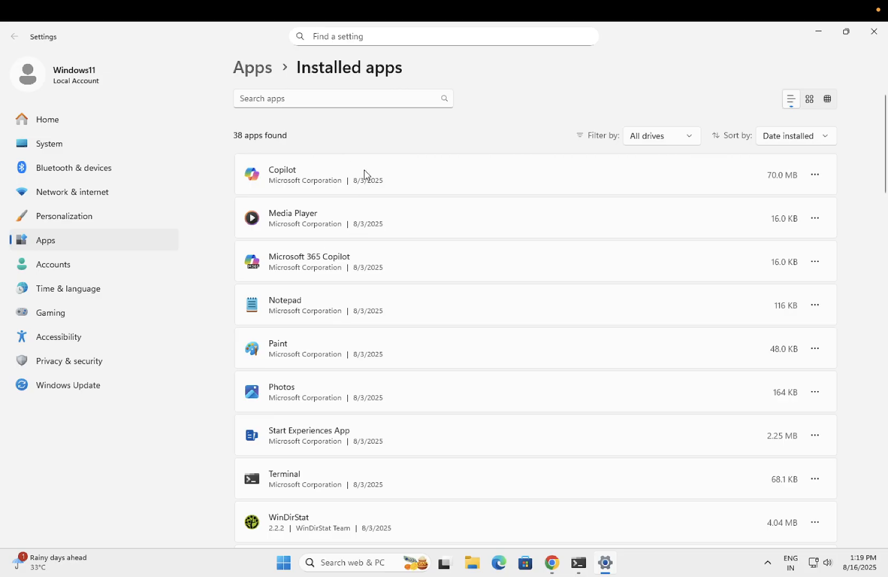
mouse_move(347, 188)
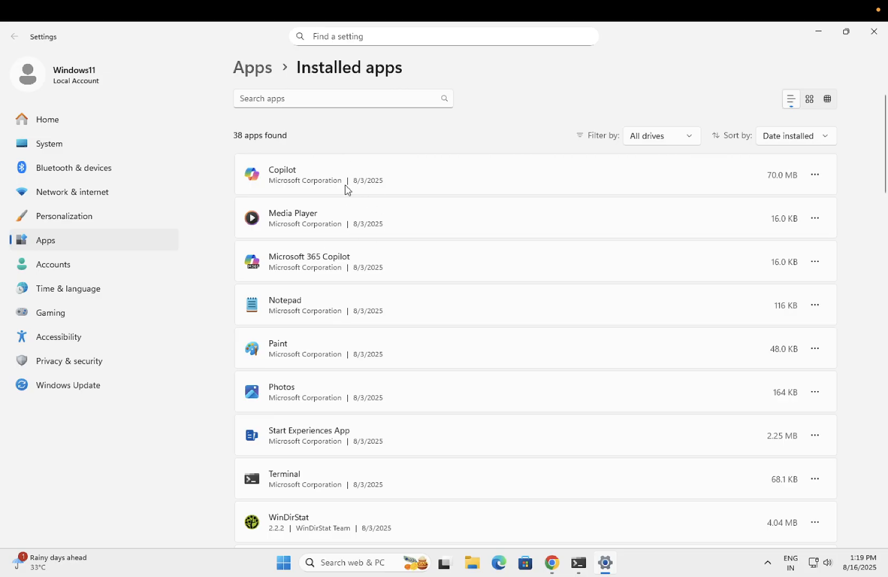
mouse_move(368, 327)
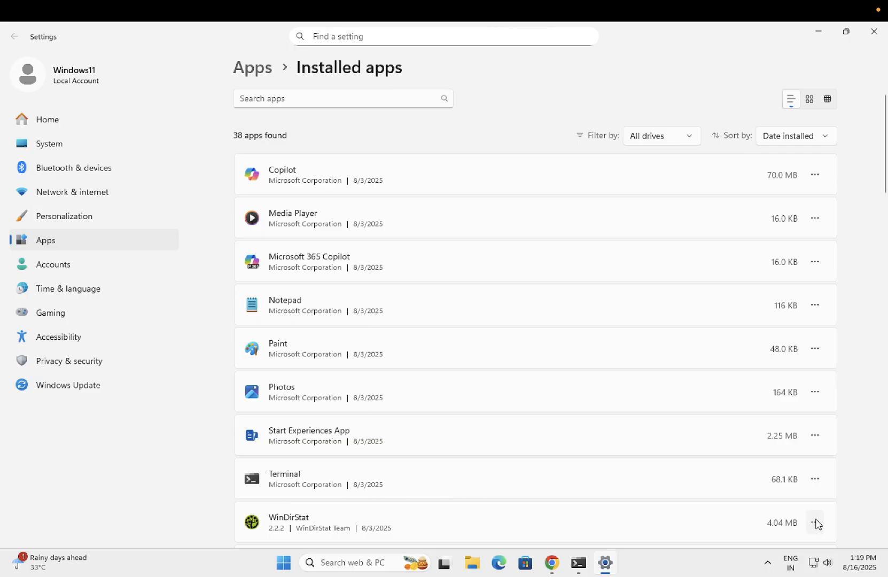
- Uninstall WinDirStat and confirm the removal
left_click(815, 522)
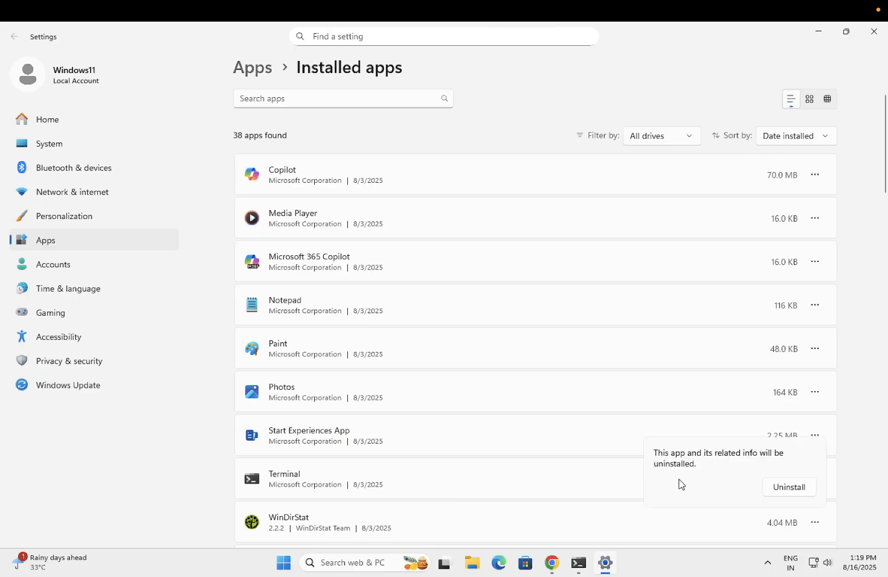
left_click(788, 487)
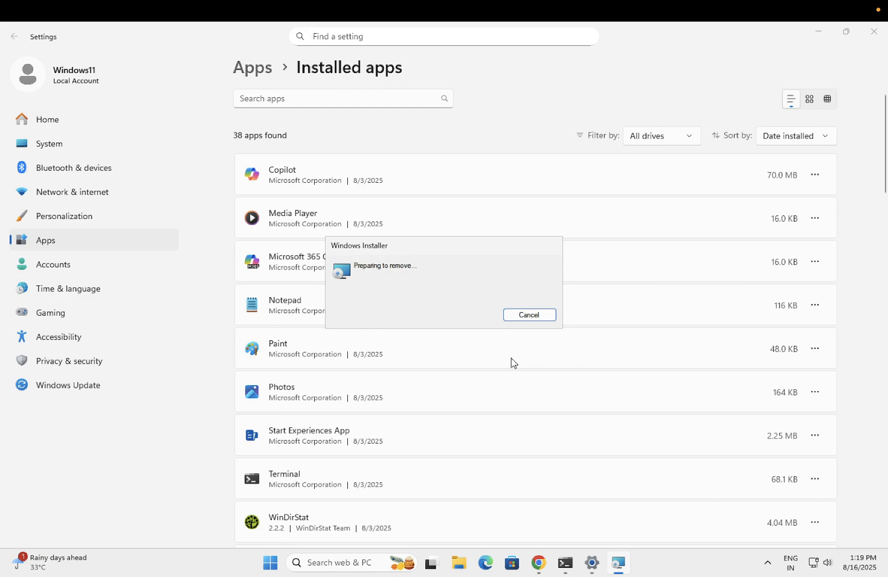
mouse_move(486, 340)
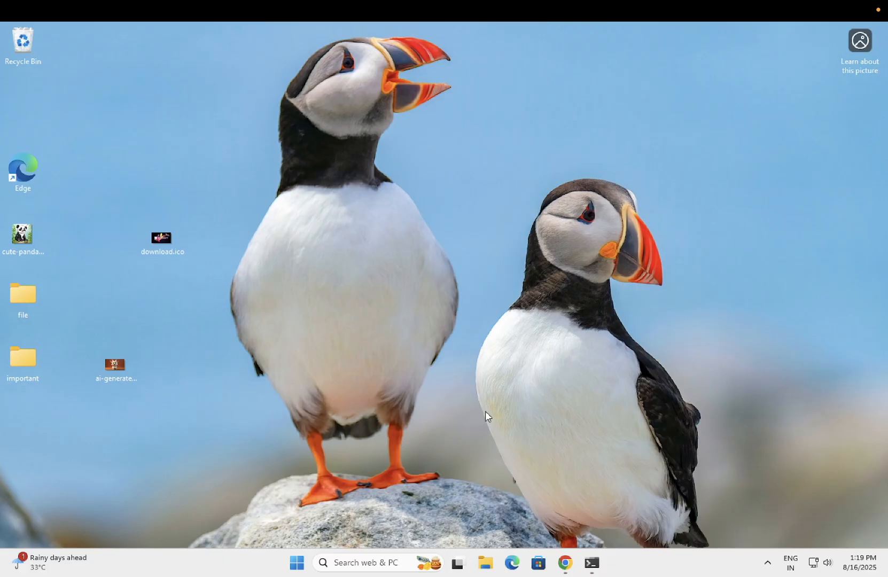
- Restore Command Prompt, select the repaired-corrupt-files message, and minimise the window
left_click(590, 563)
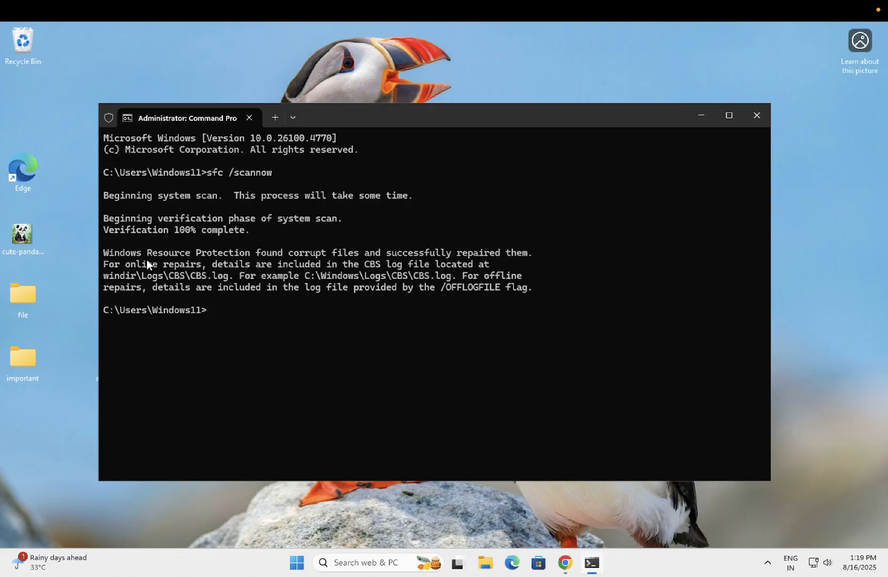
left_click_drag(129, 264, 330, 264)
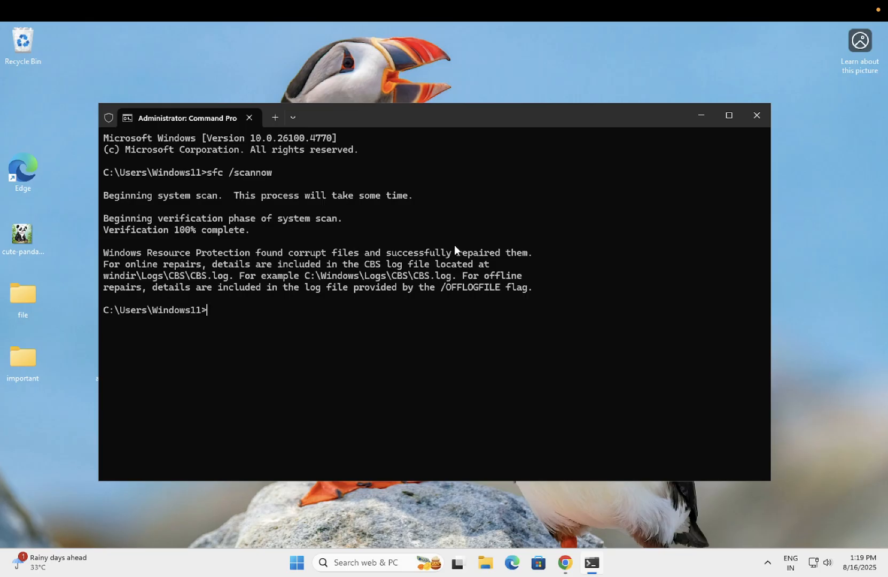
left_click(757, 115)
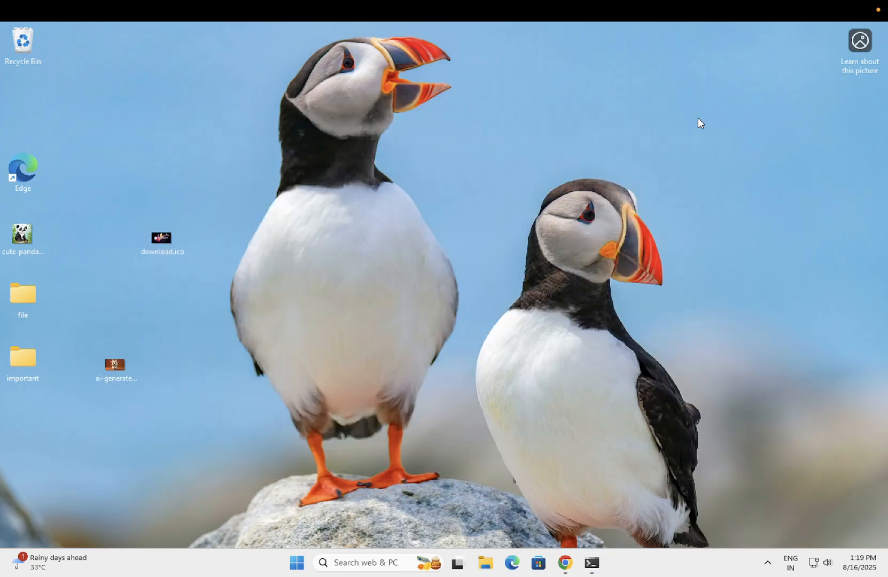
mouse_move(337, 436)
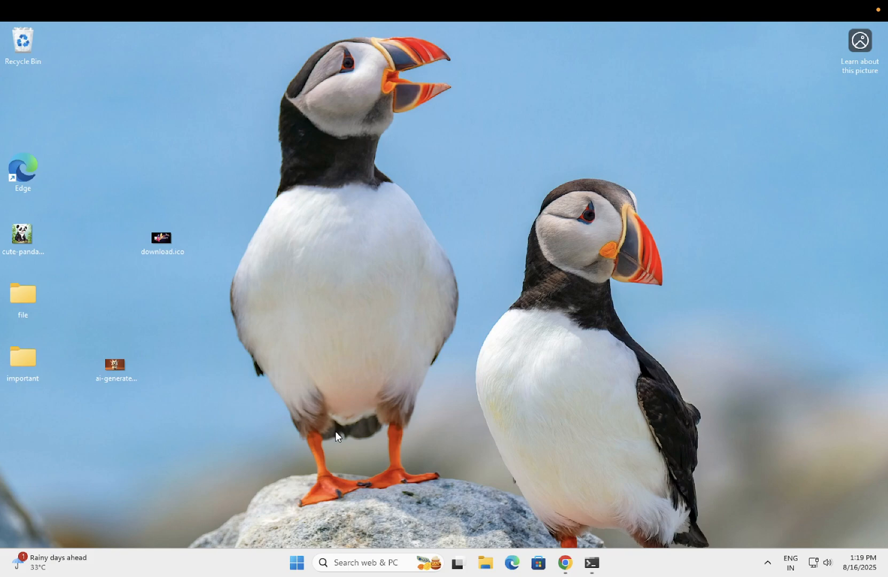
mouse_move(315, 456)
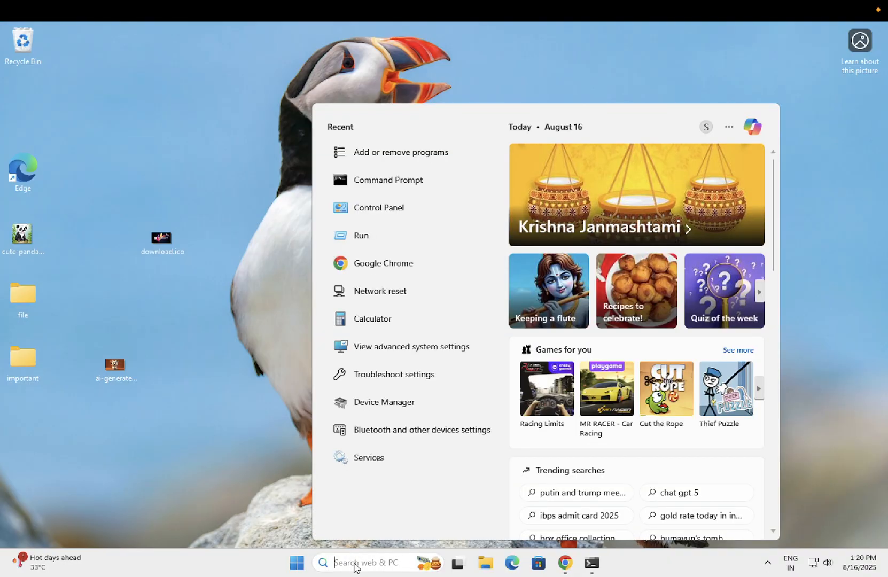
- Search Windows for 'computer management'
type("cmd")
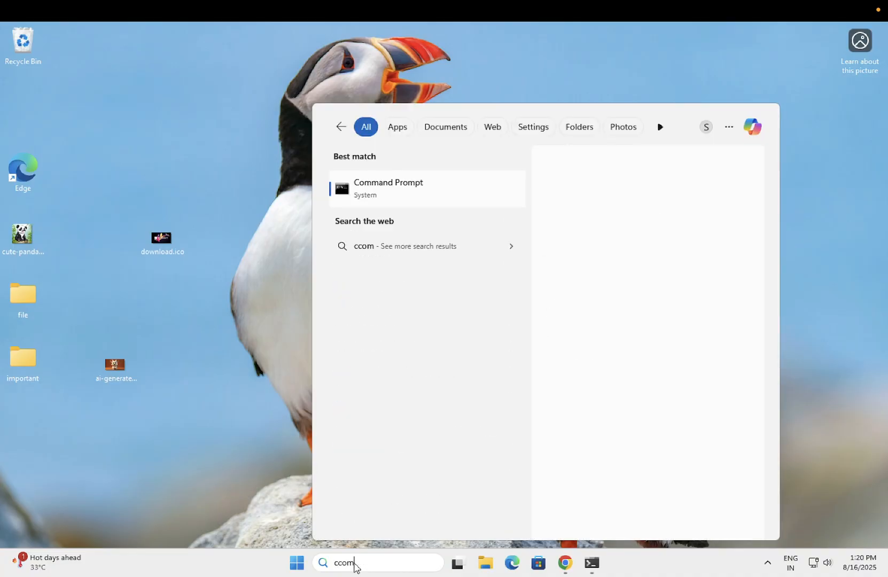
type("computer mana")
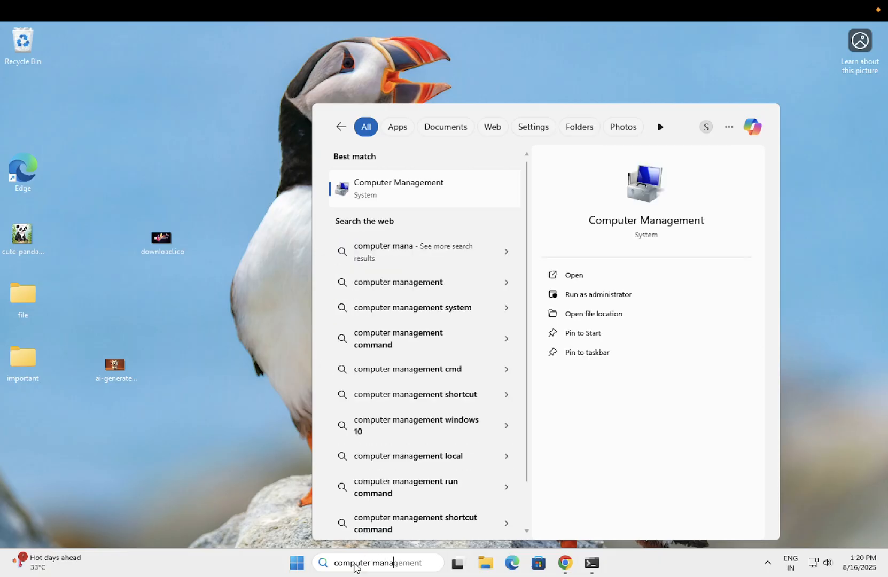
mouse_move(617, 300)
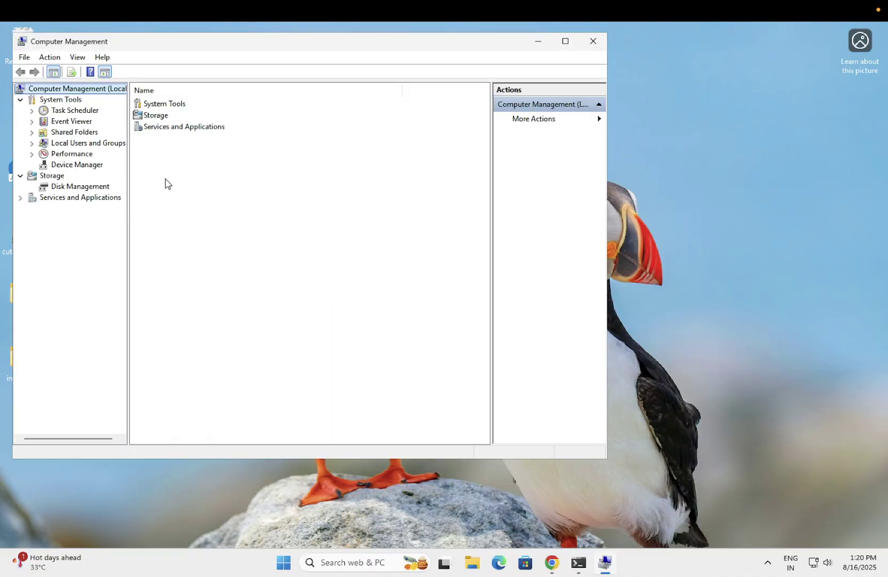
- Expand Local Users and Groups and open the Users folder
left_click(87, 142)
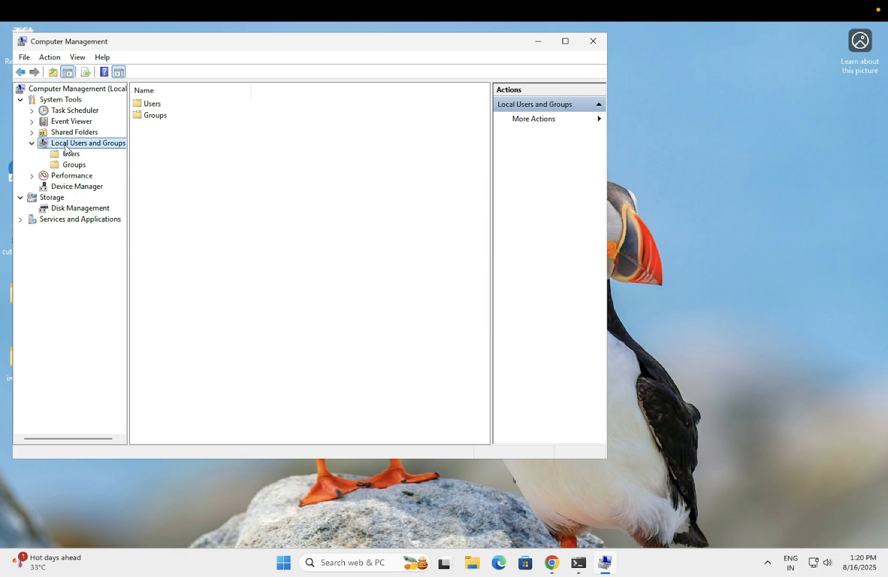
left_click(68, 154)
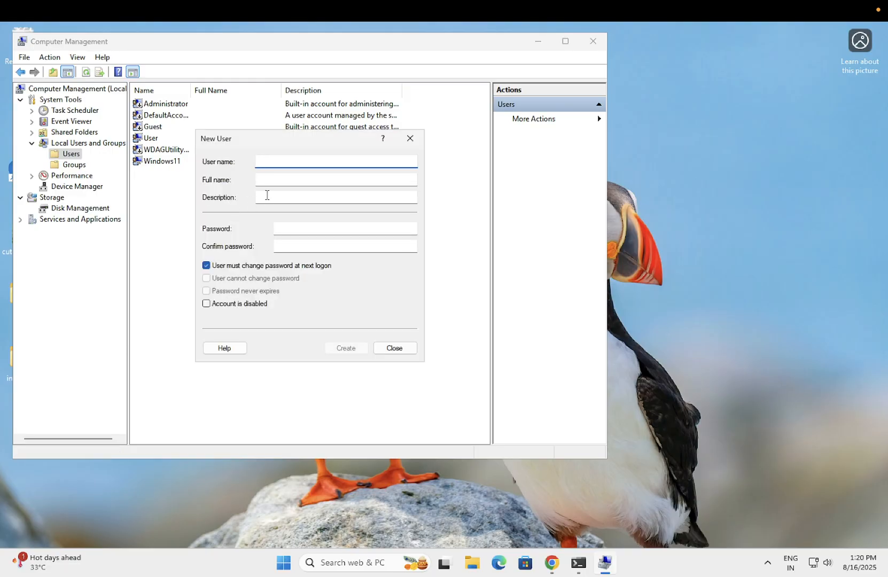
- Create user 'test' with no forced password change and a never-expiring password
type("test")
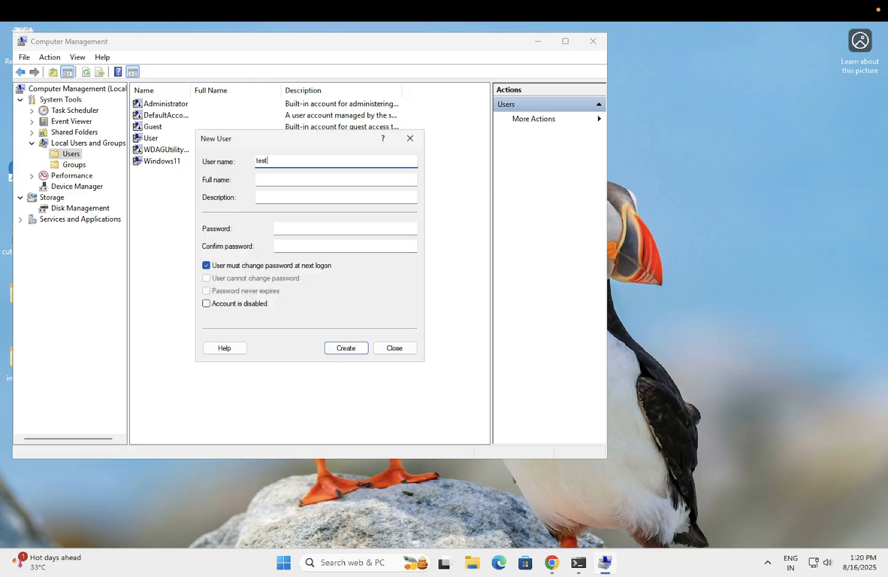
type("test")
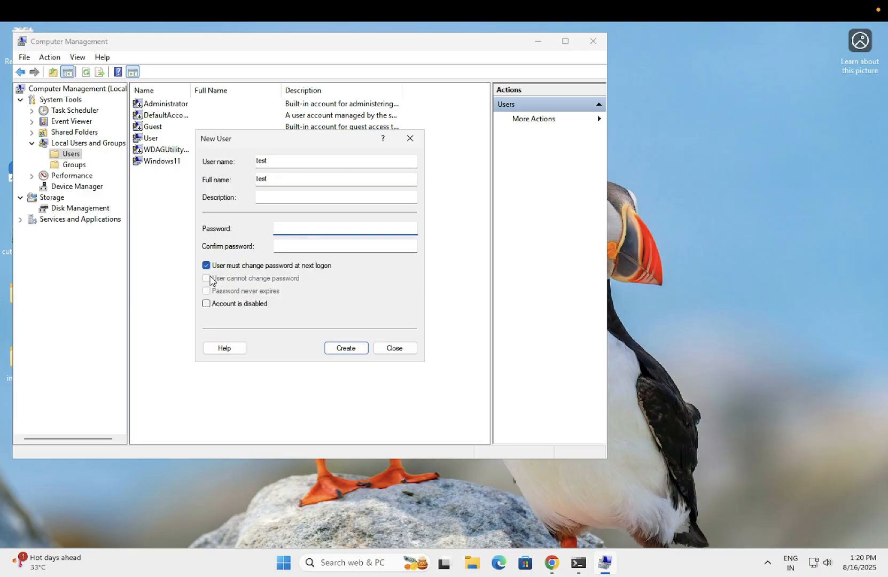
left_click(206, 265)
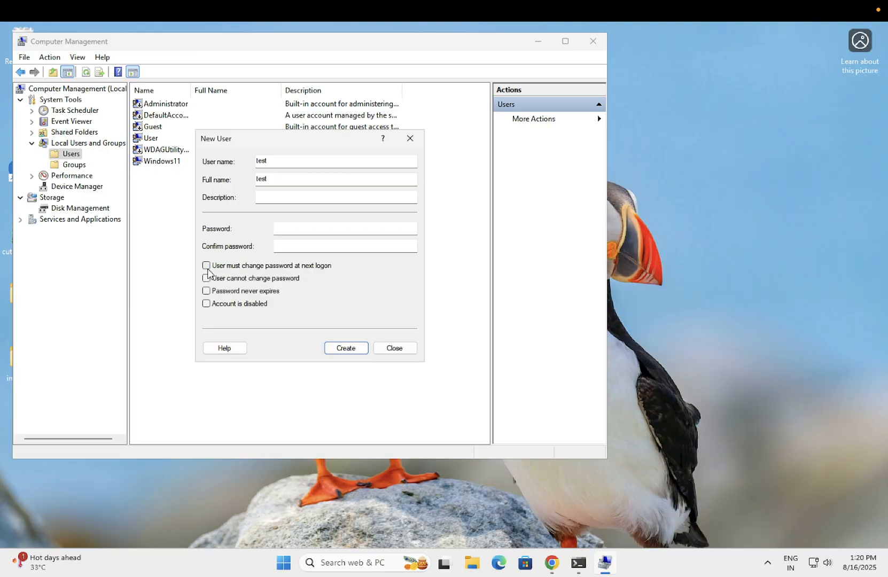
left_click(206, 291)
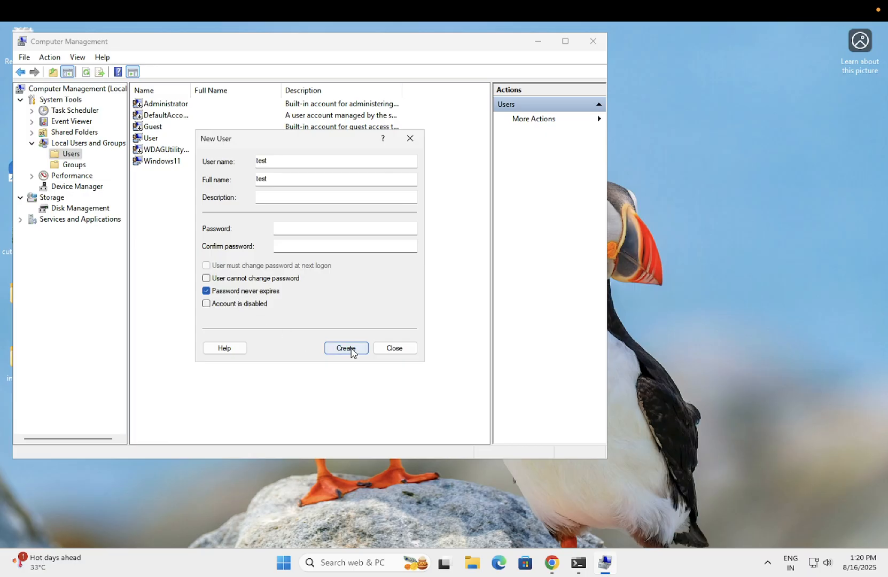
left_click(345, 348)
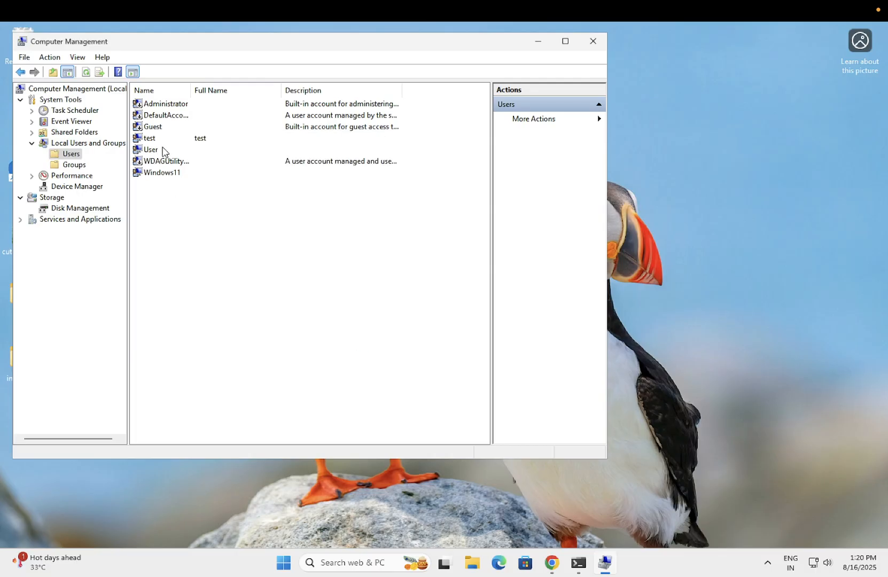
- Open the test account's properties and start adding a group from Member Of
double_click(150, 138)
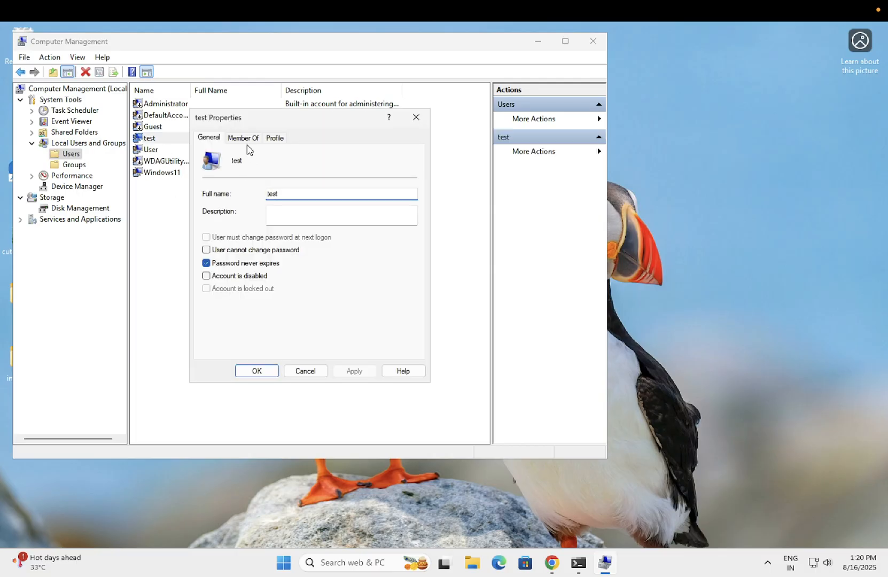
left_click(243, 137)
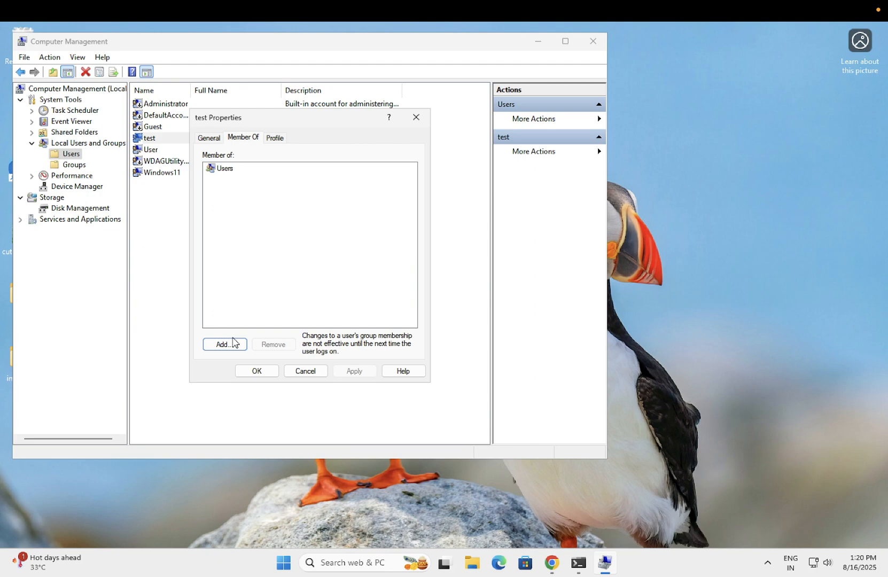
left_click(224, 344)
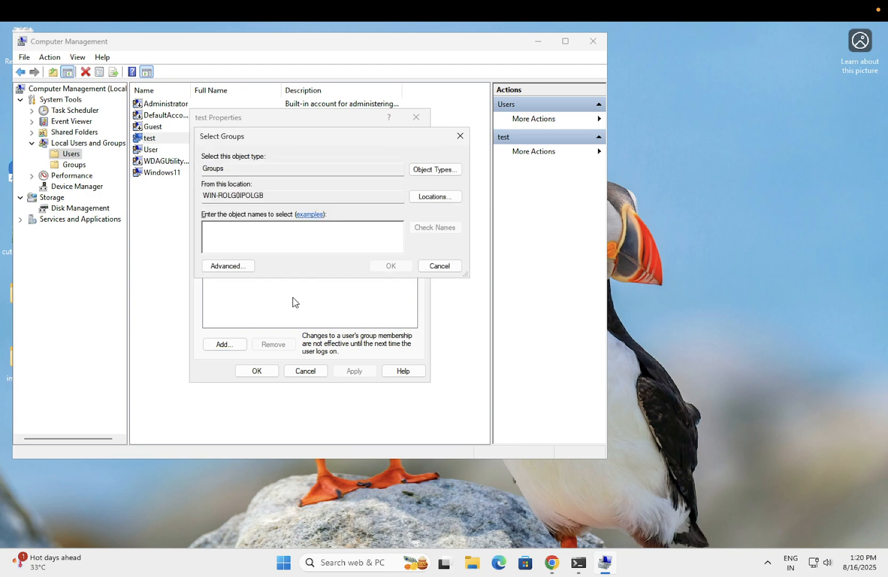
- Enter the group name 'adminstrators' and check it, which reports it cannot be found
type("admin")
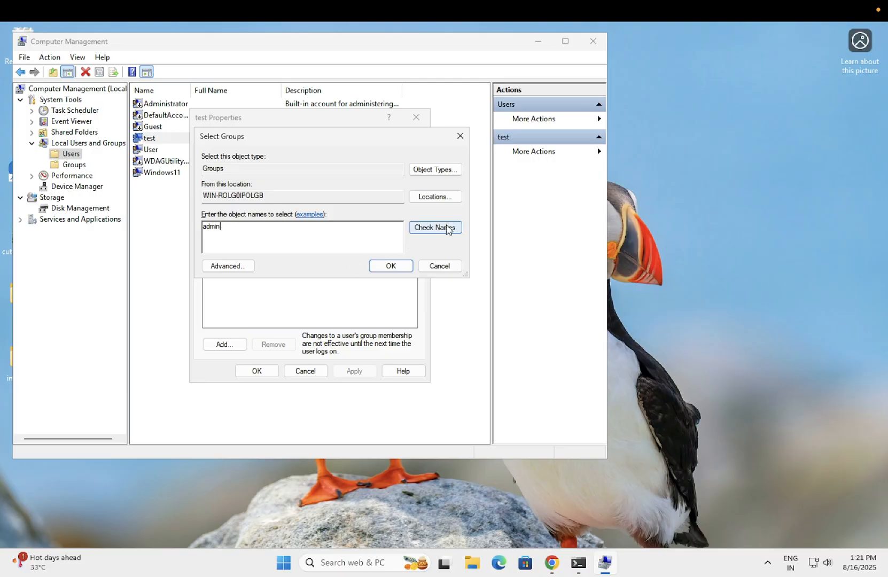
left_click(435, 227)
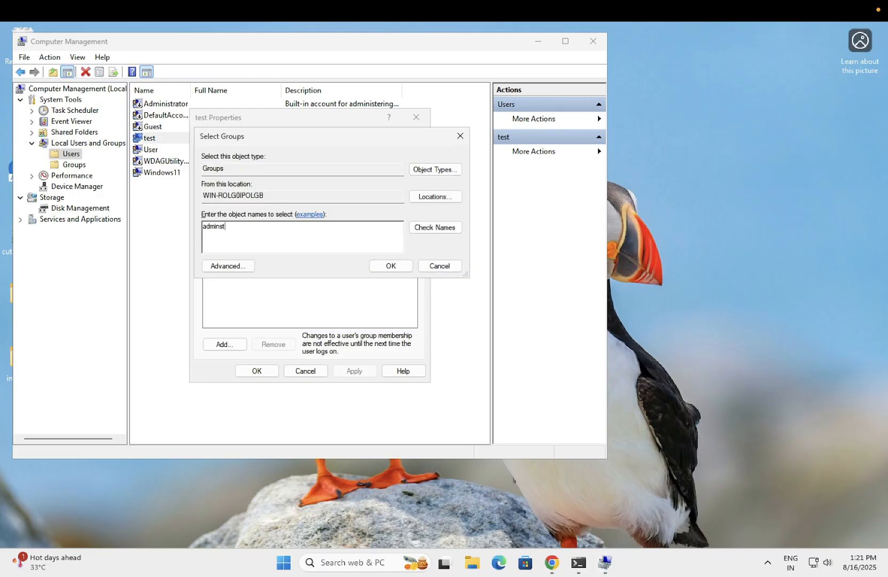
type("rator")
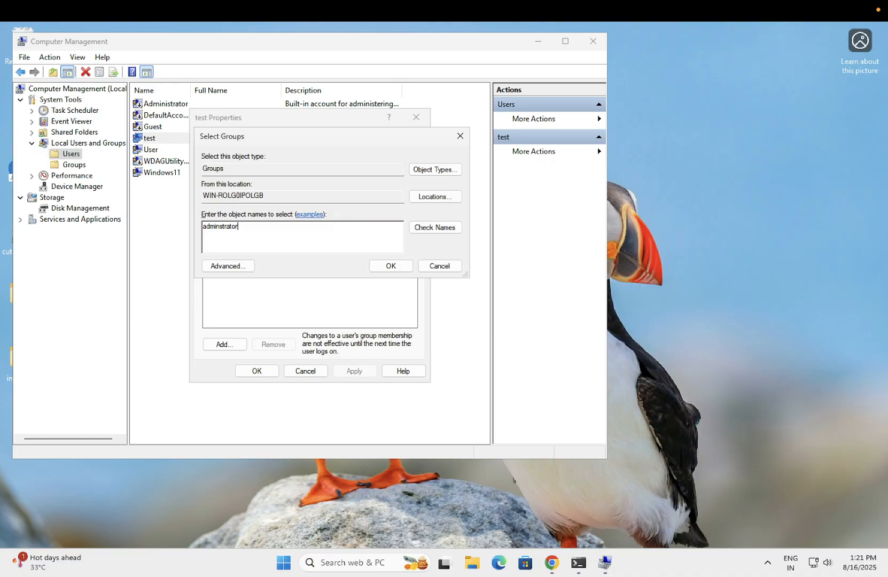
type("s")
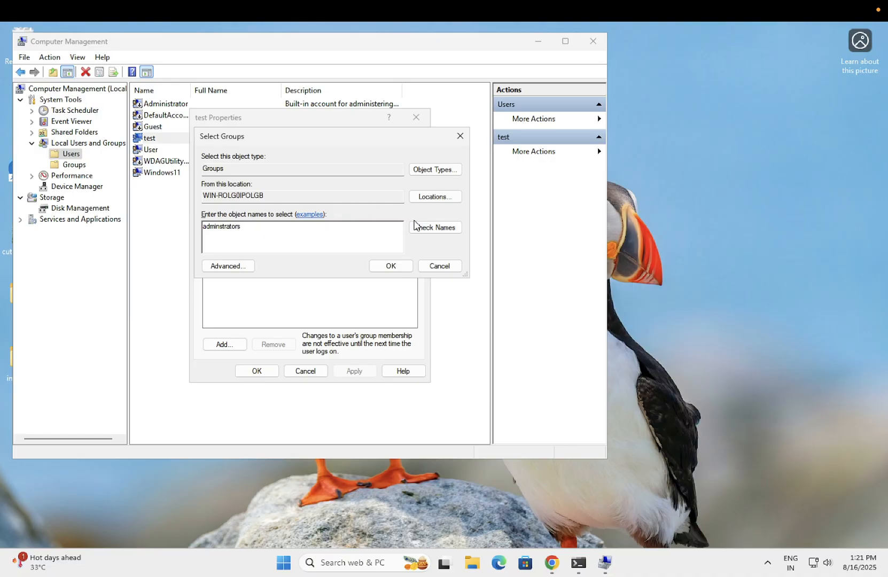
left_click(434, 227)
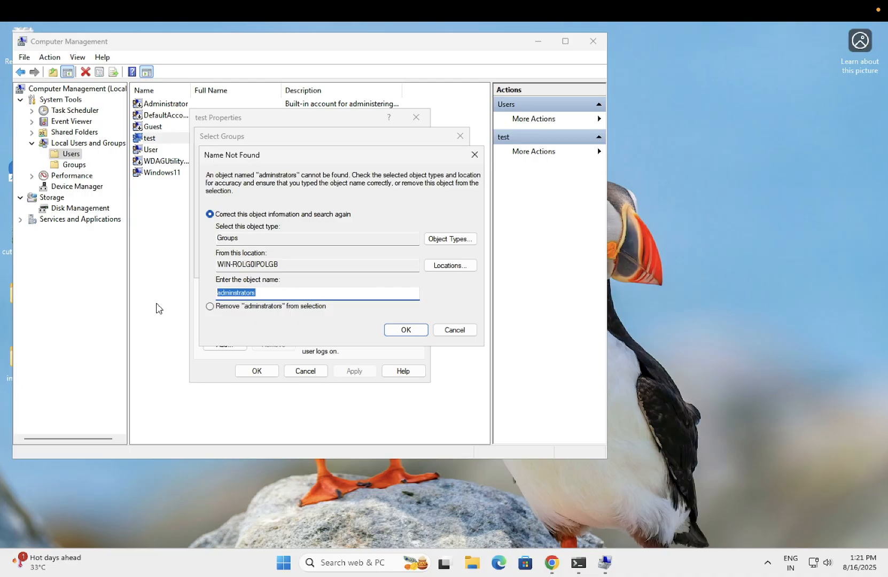
- Correct the group name to 'administrator' and search again, which still fails
type("administ")
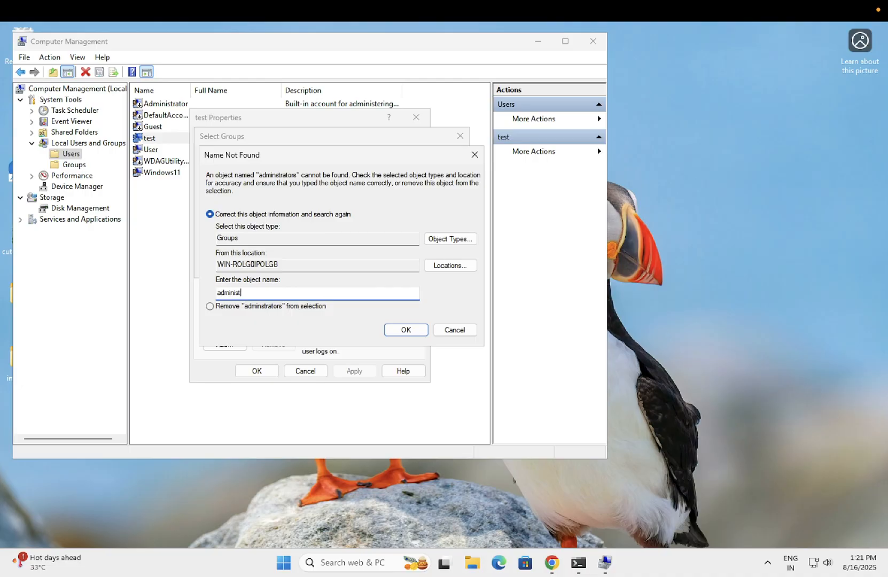
type("ratos")
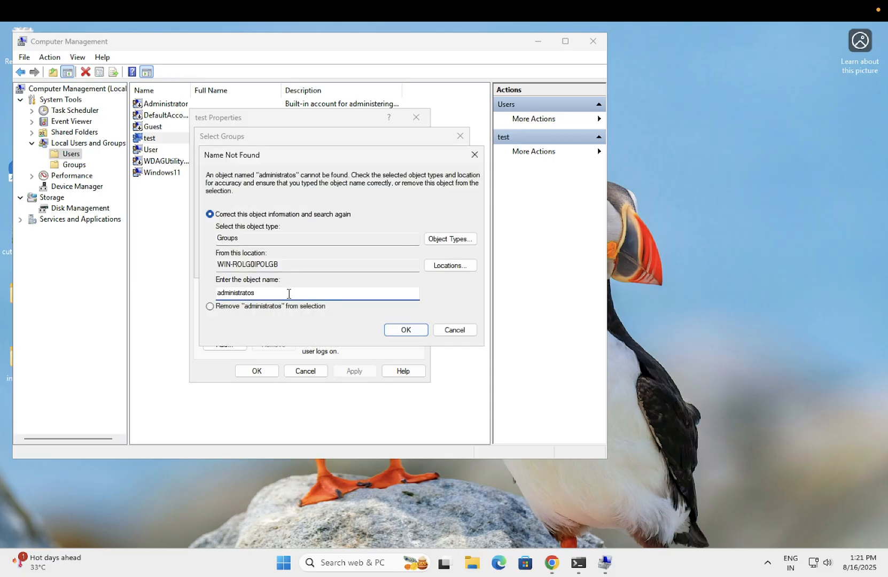
key("Backspace")
type("r")
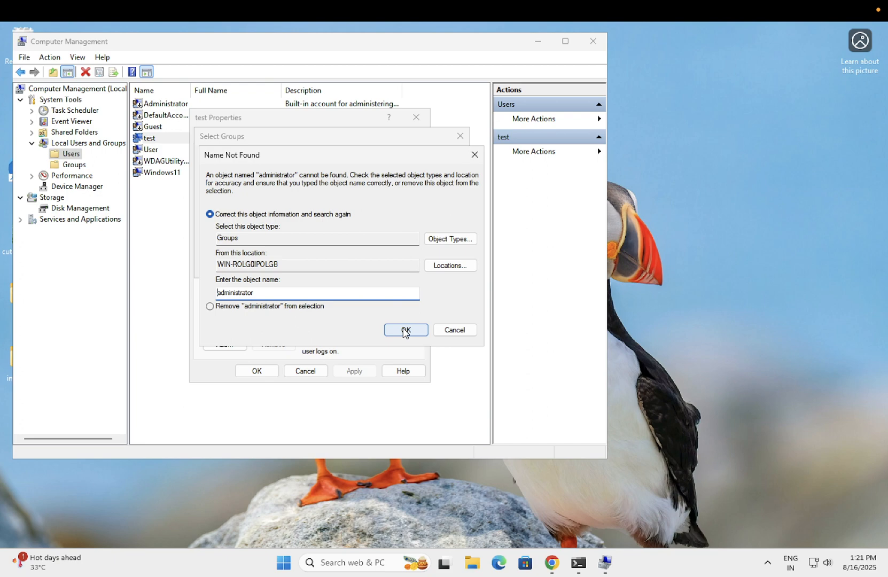
left_click(405, 330)
type("adminstrators")
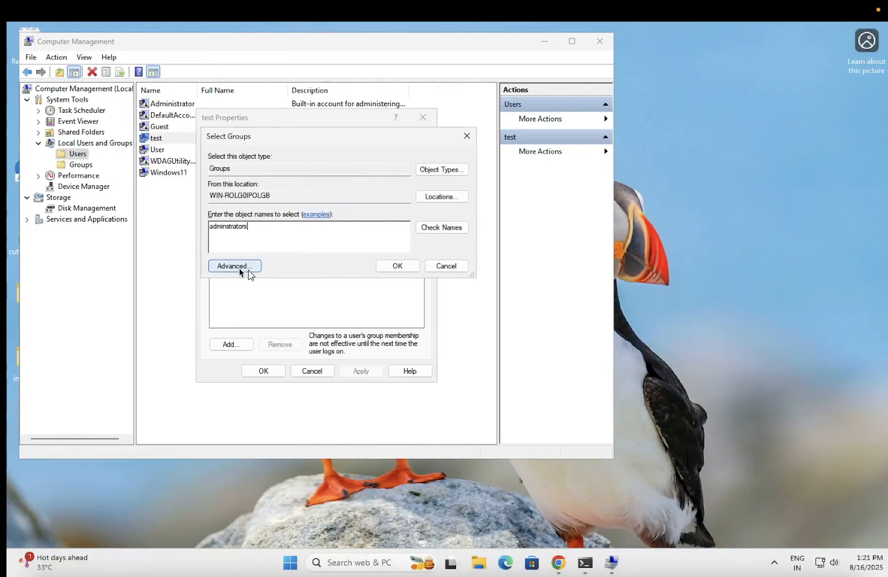
- Search all local groups and select WIN-ROLG0IPOLGB\Administrators as the group to add
left_click(234, 266)
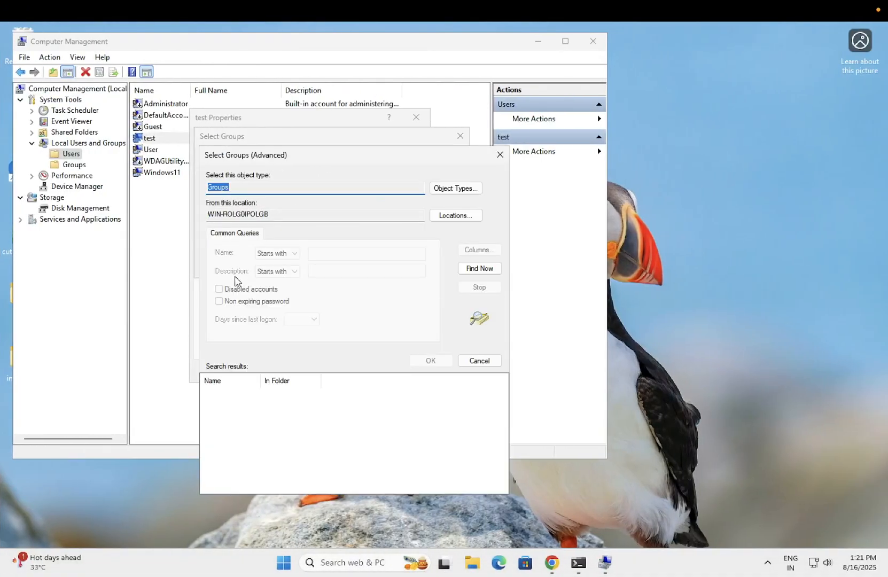
left_click(479, 268)
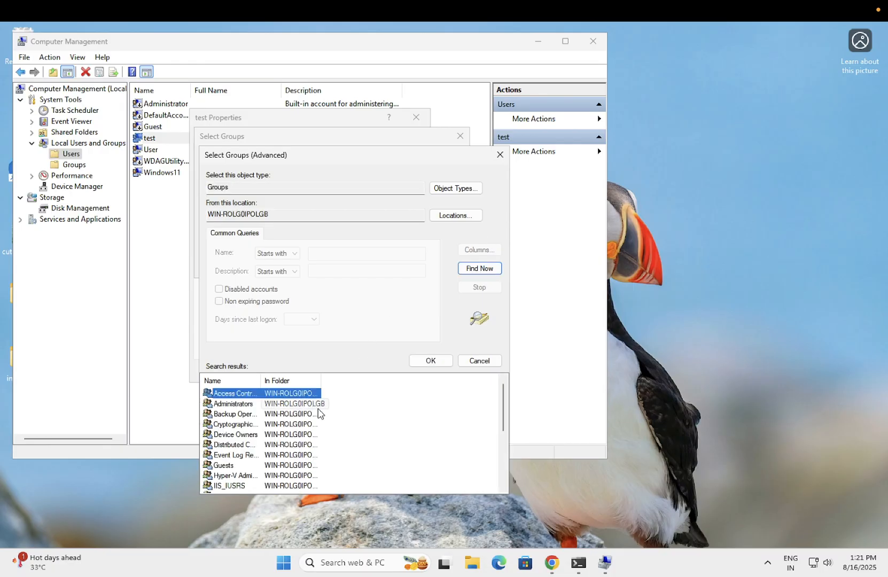
left_click(430, 360)
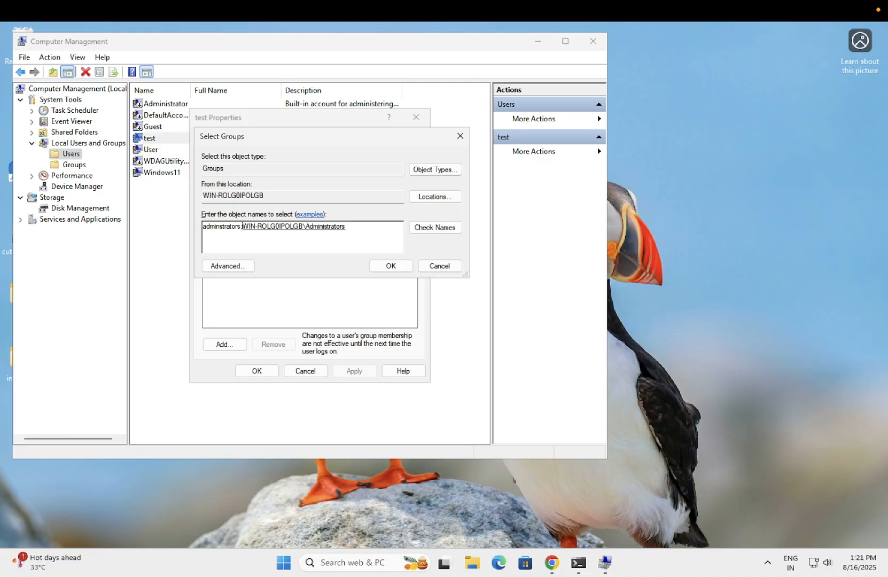
left_click(390, 265)
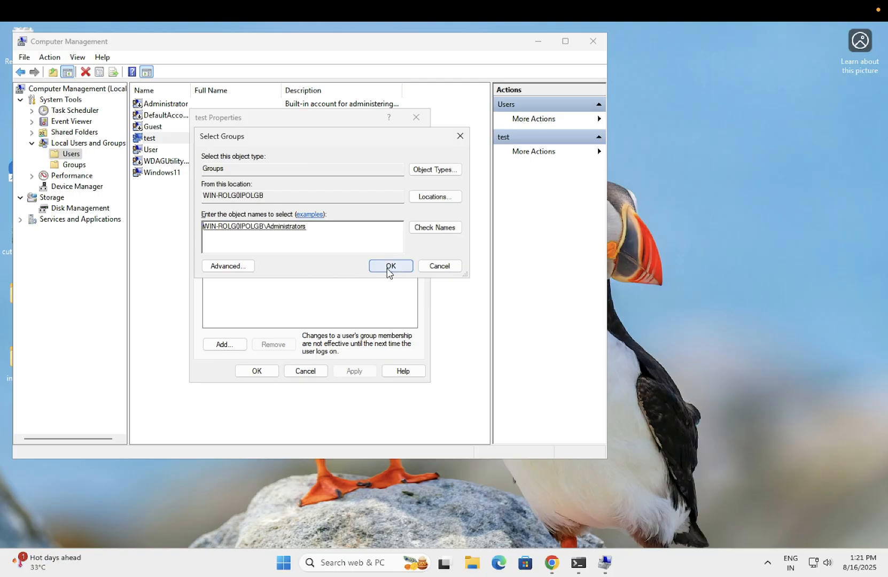
- Confirm Administrators, then apply and close the test account's properties
left_click(390, 265)
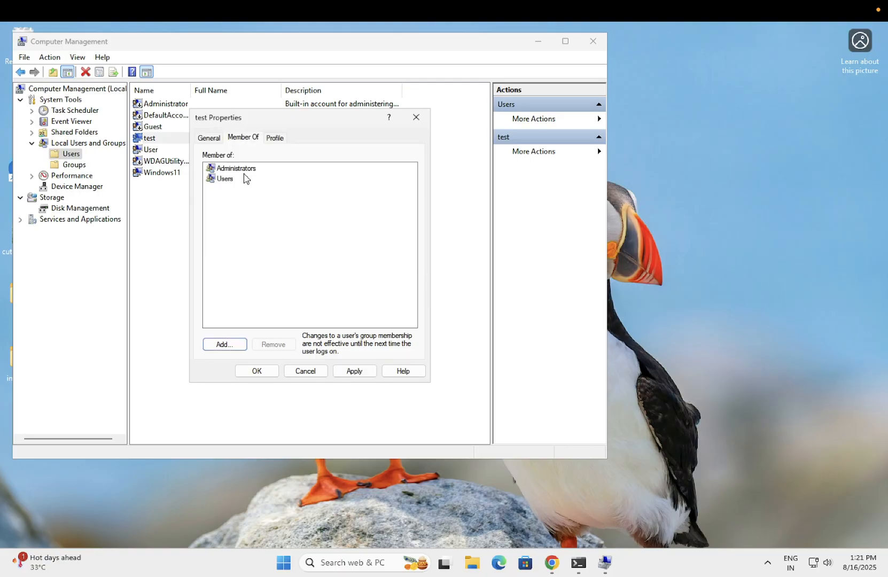
left_click(236, 167)
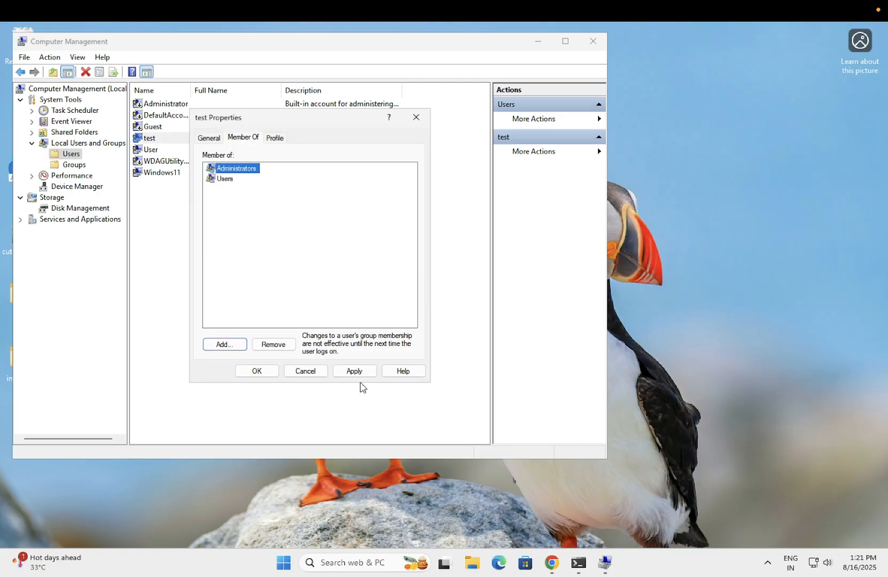
left_click(257, 370)
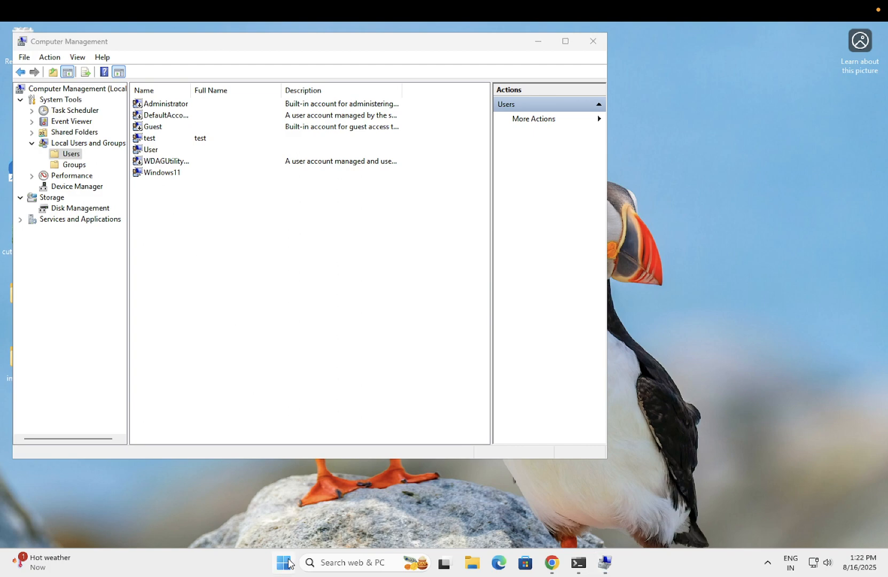
left_click(282, 562)
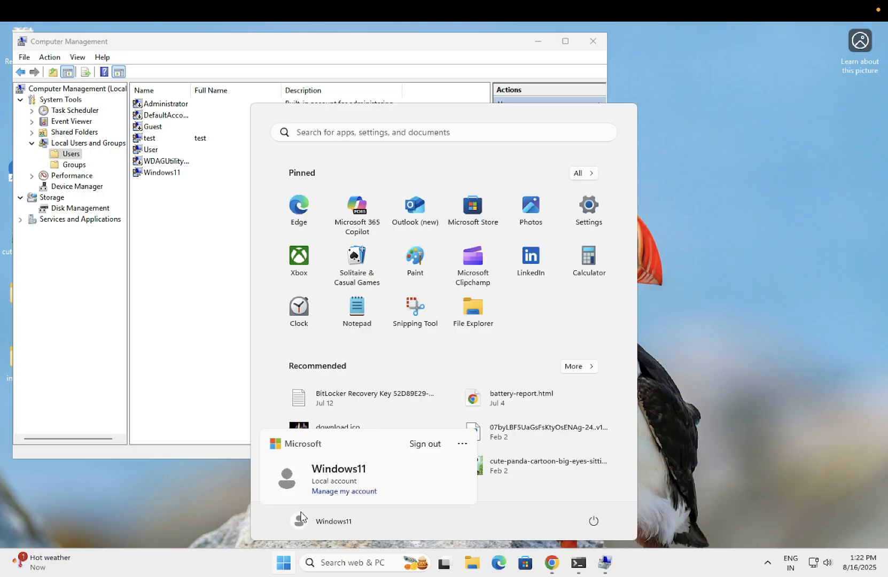
mouse_move(427, 455)
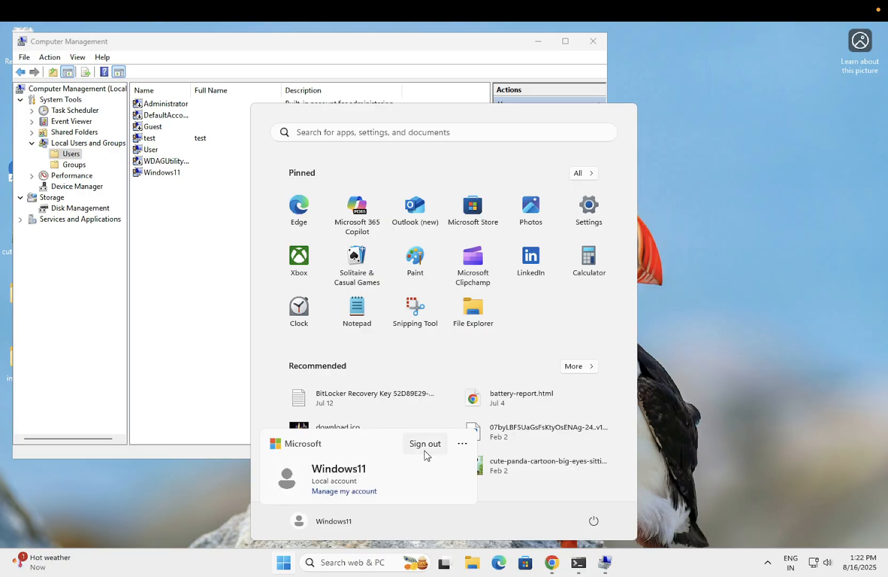
- Sign out of the Windows11 account from the Start menu
left_click(425, 444)
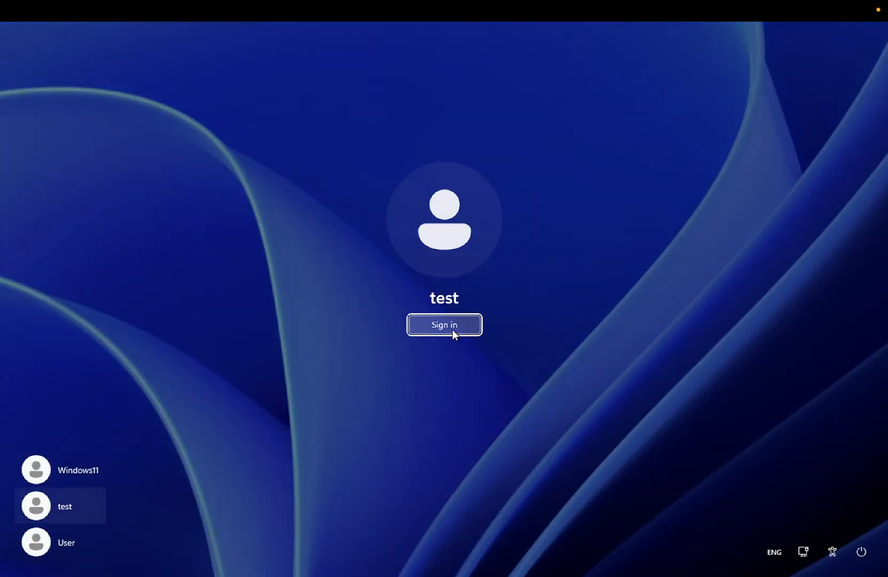
- Sign in as the test user from the Windows sign-in screen
left_click(444, 324)
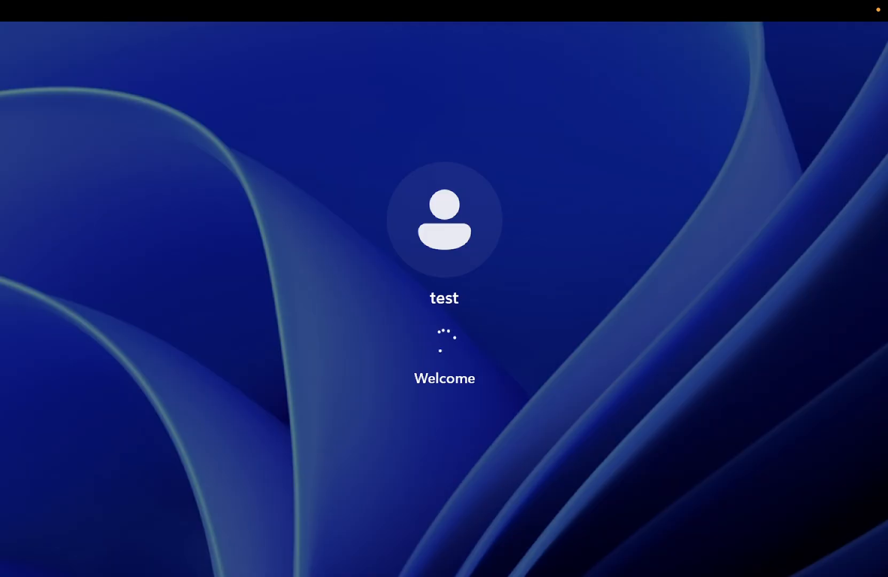